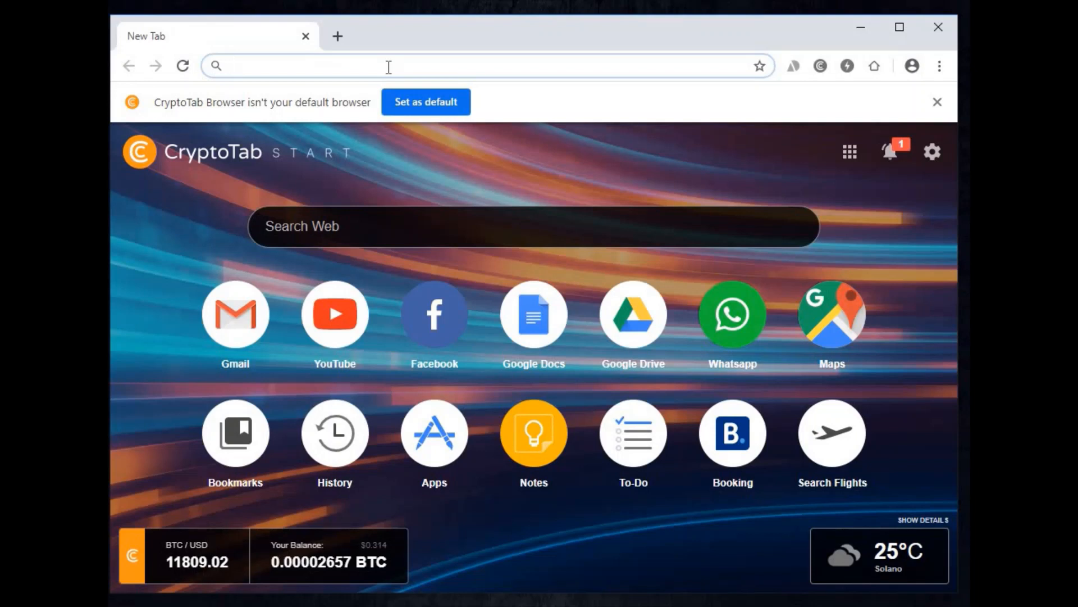
- Go to cloud.nvsu.edu.ph, confirm the school email, enter the password and sign in
text(cloud.nvsu.edu.ph)
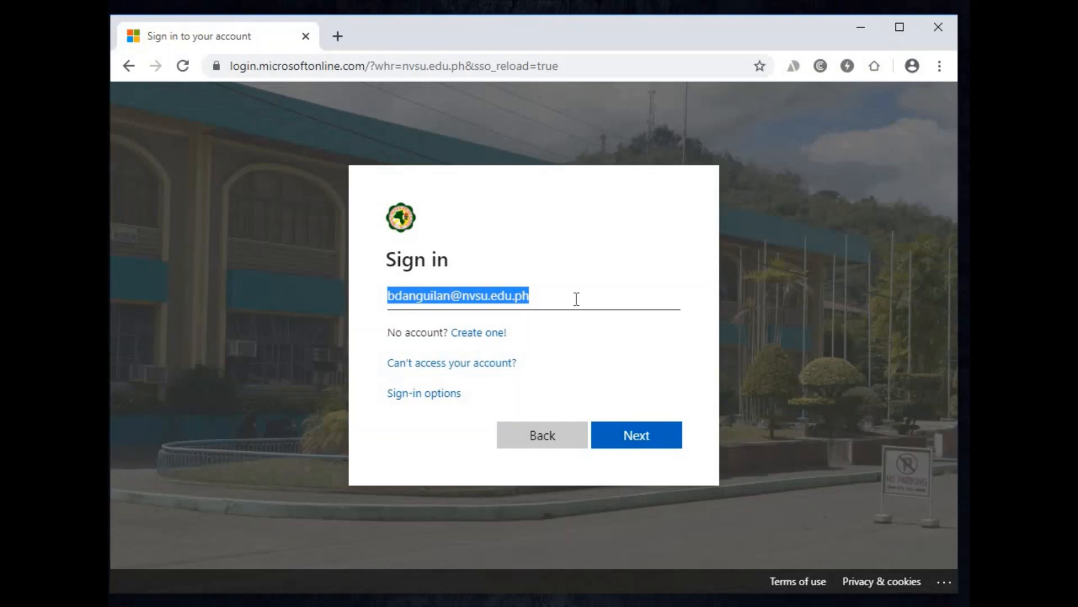
click(635, 433)
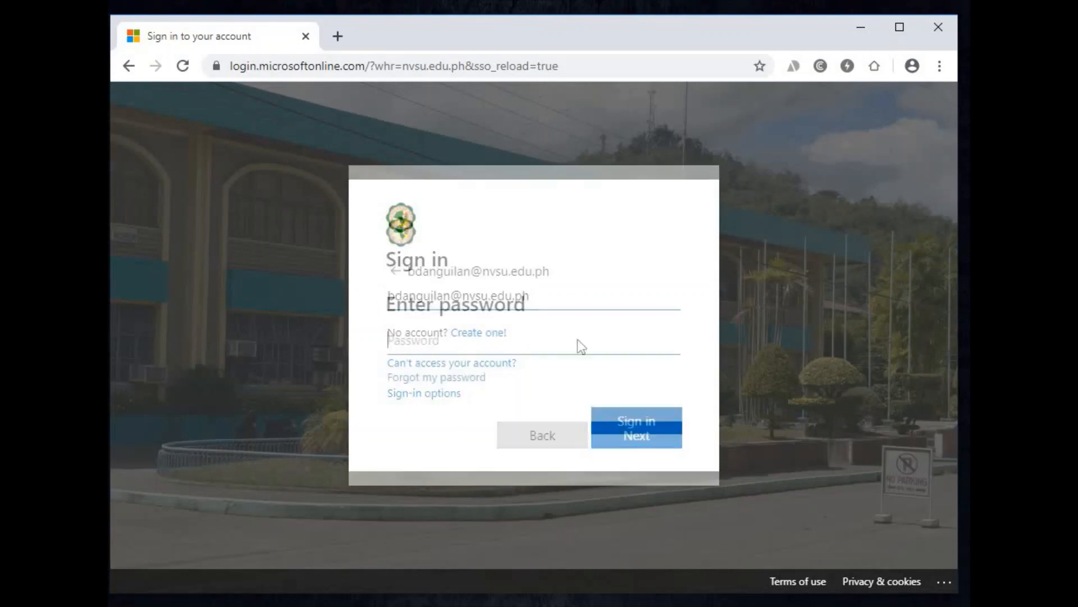
click(635, 434)
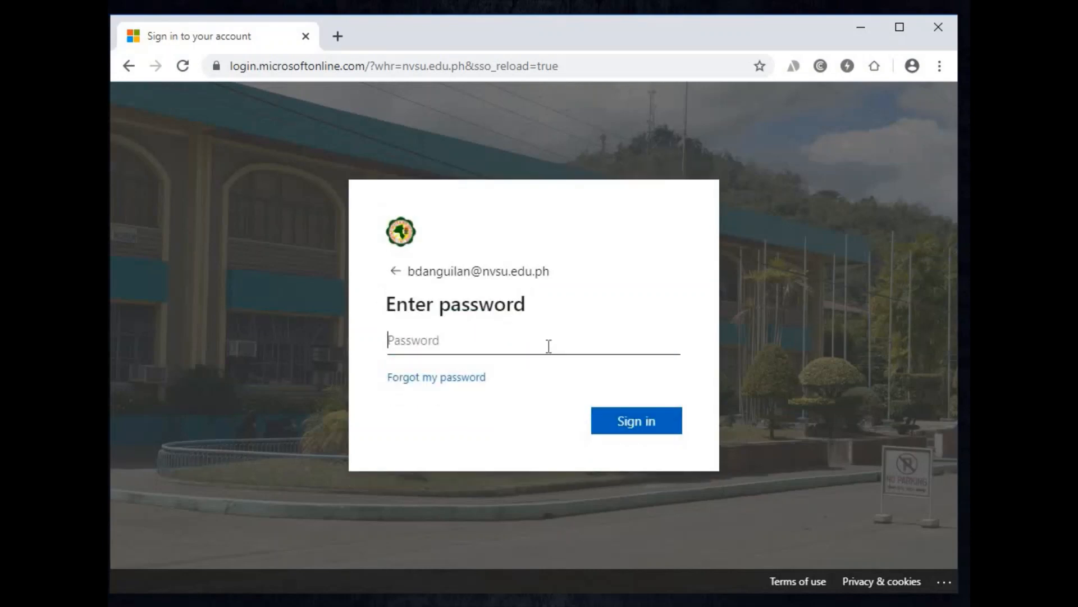
click(634, 420)
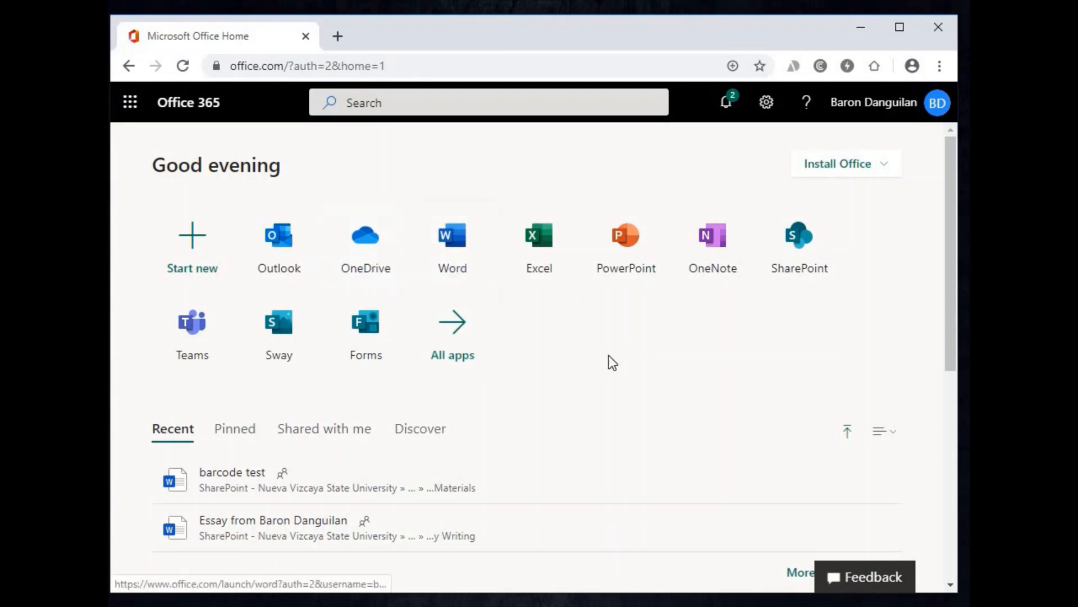
mouse_move(577, 324)
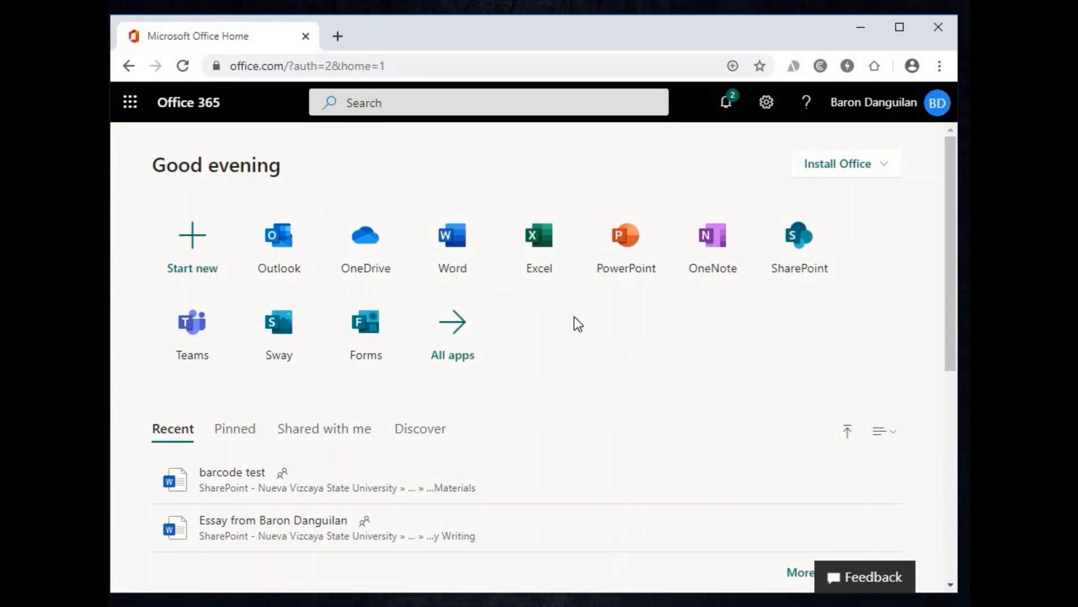
mouse_move(192, 333)
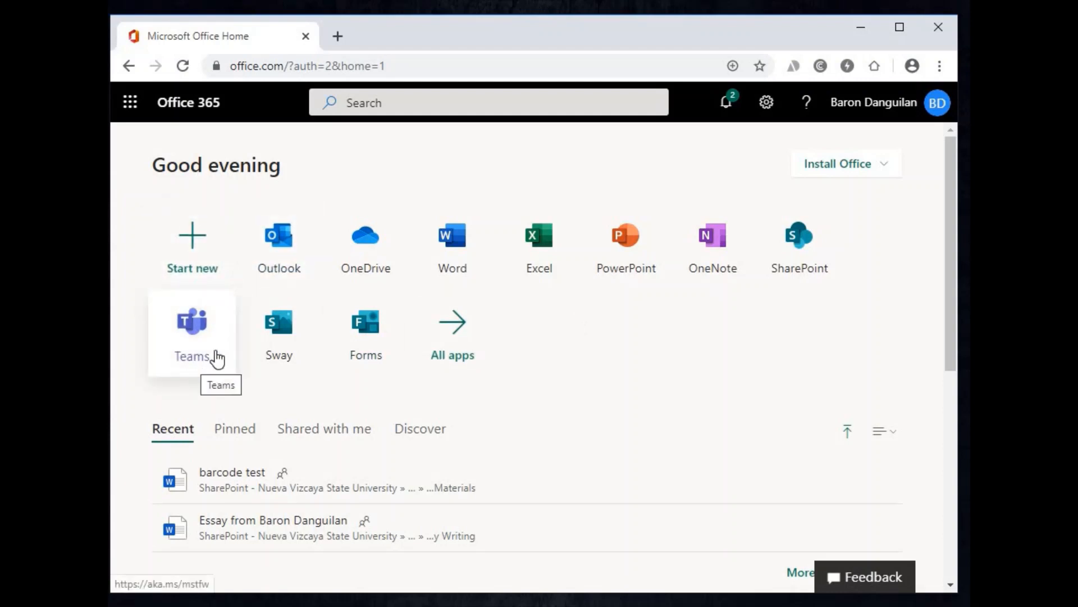
mouse_move(491, 368)
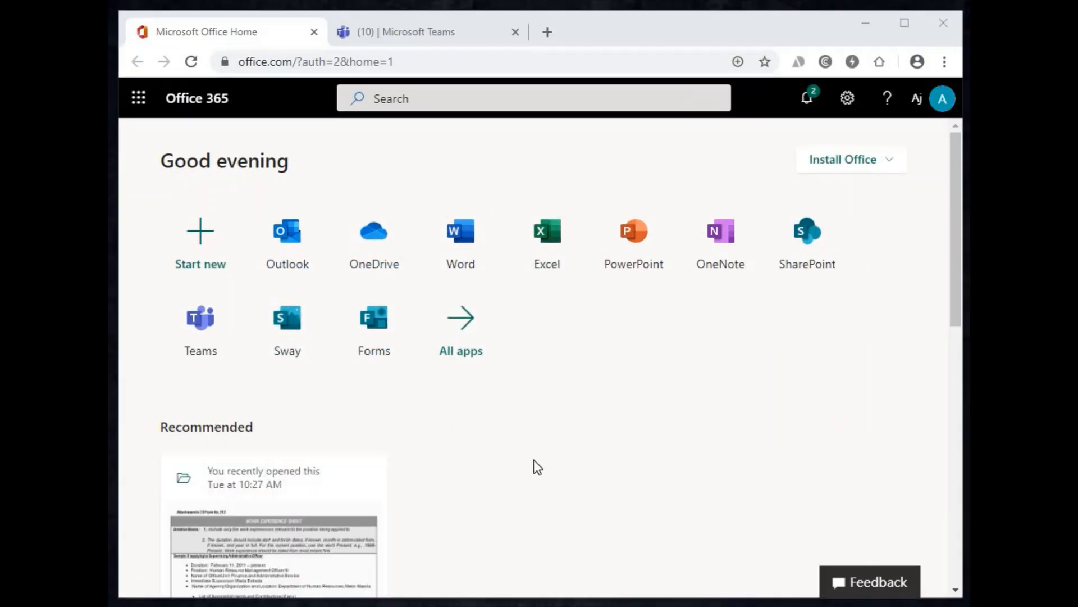
mouse_move(615, 378)
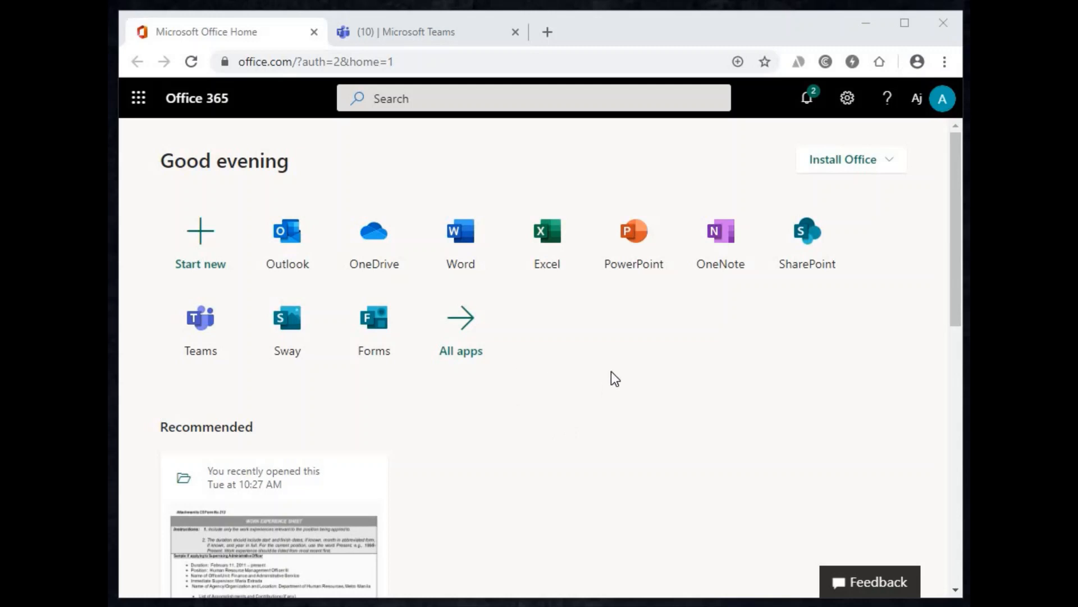
mouse_move(484, 295)
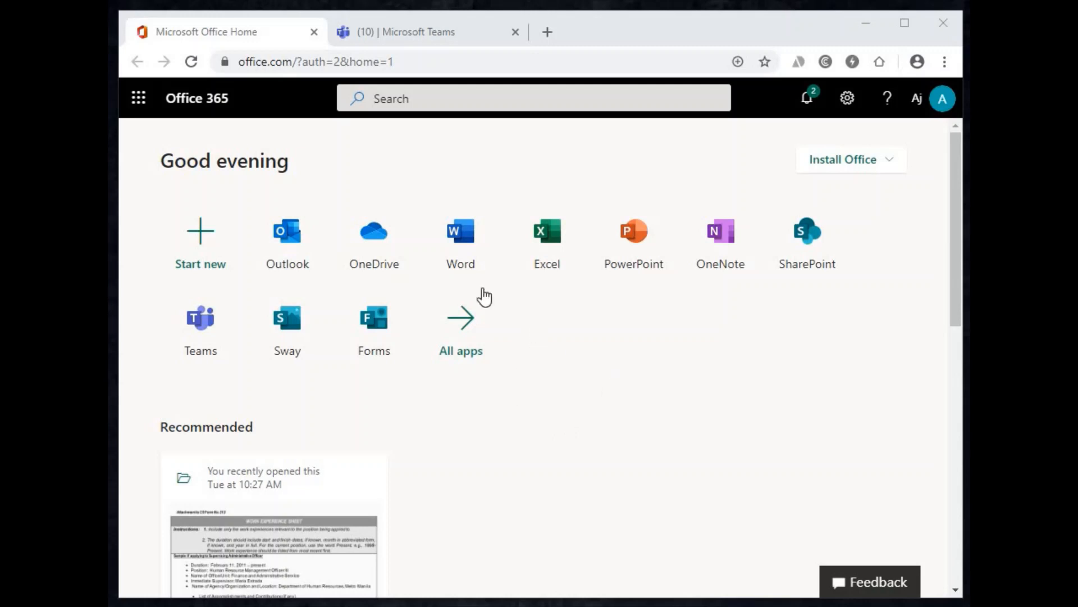
mouse_move(287, 240)
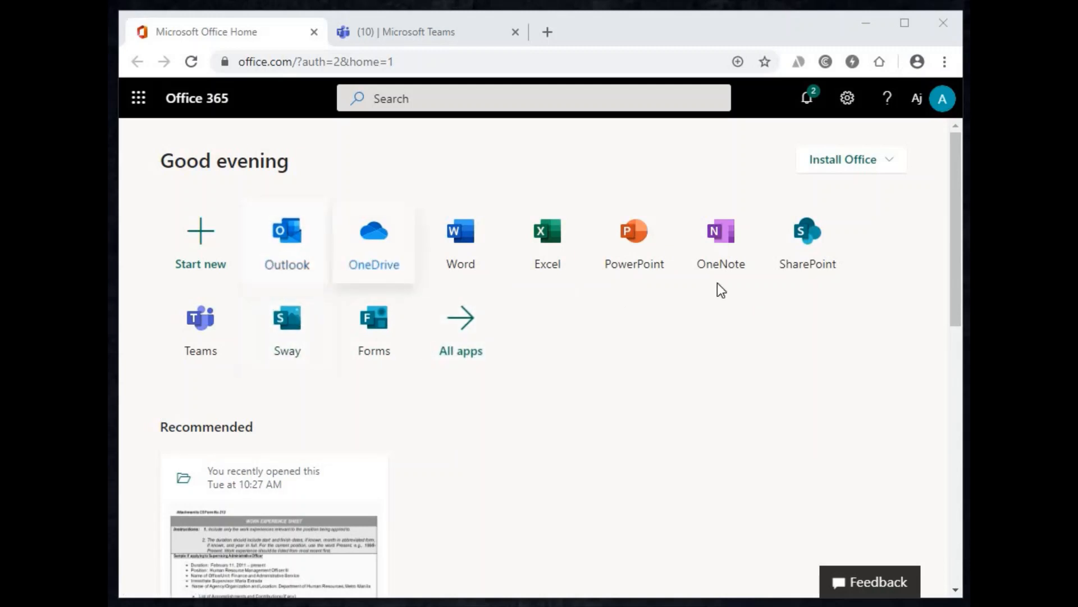
mouse_move(286, 265)
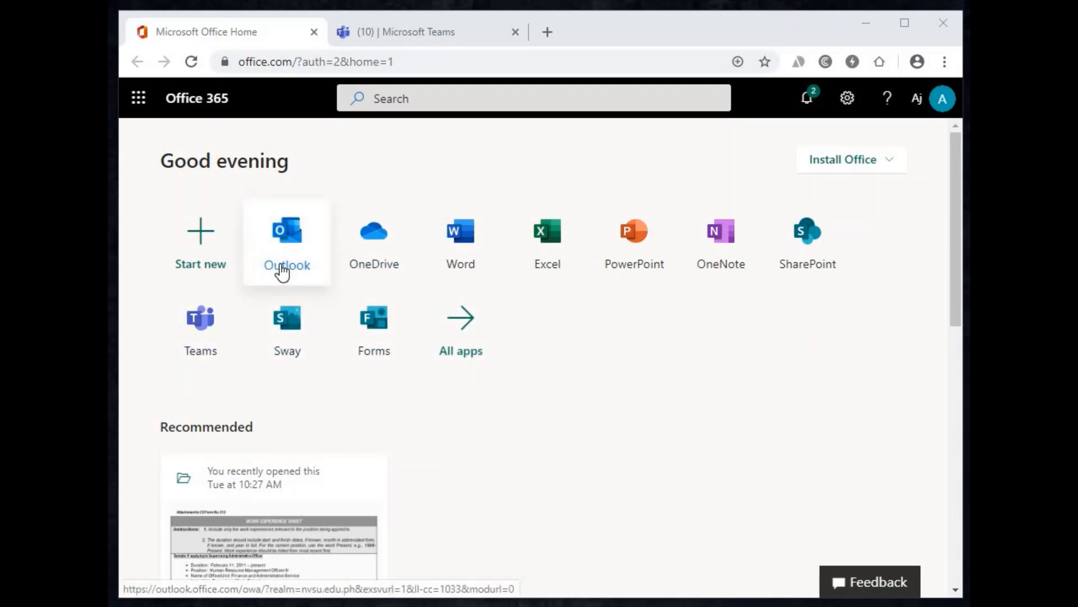
mouse_move(286, 265)
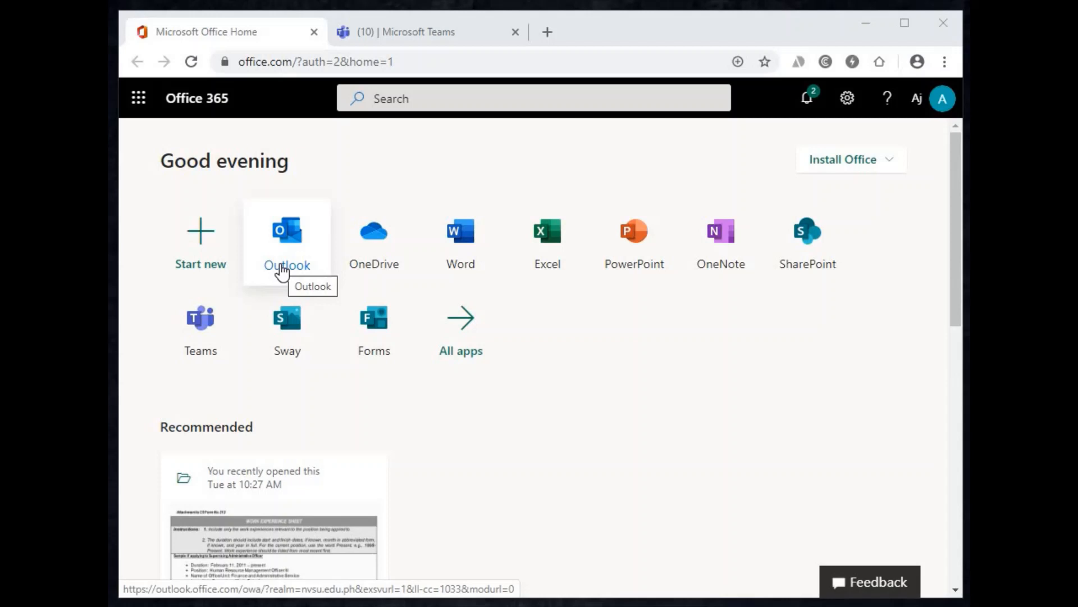
mouse_move(286, 265)
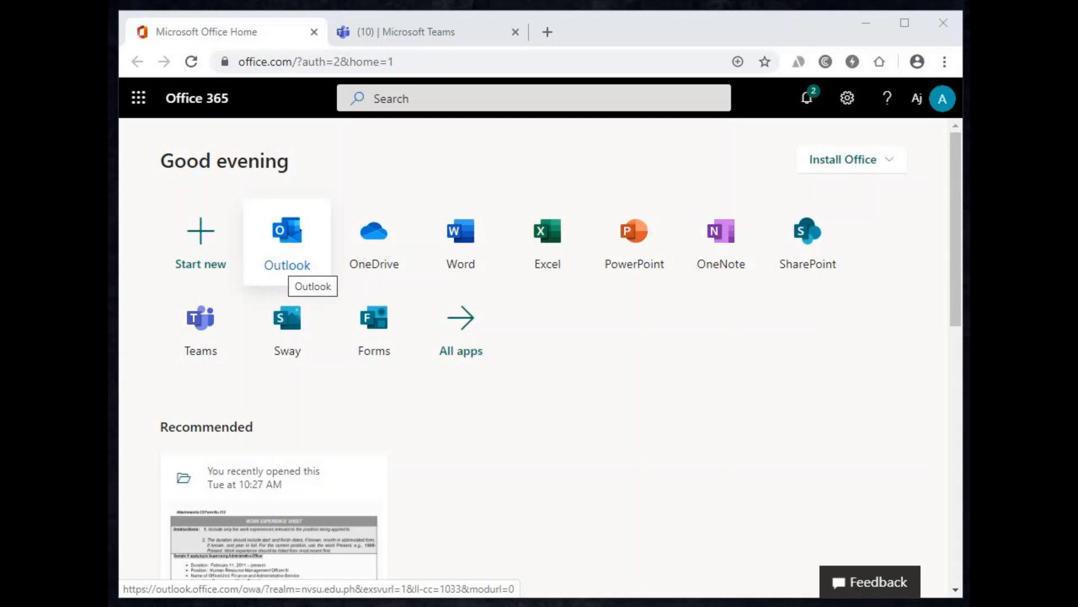
mouse_move(282, 271)
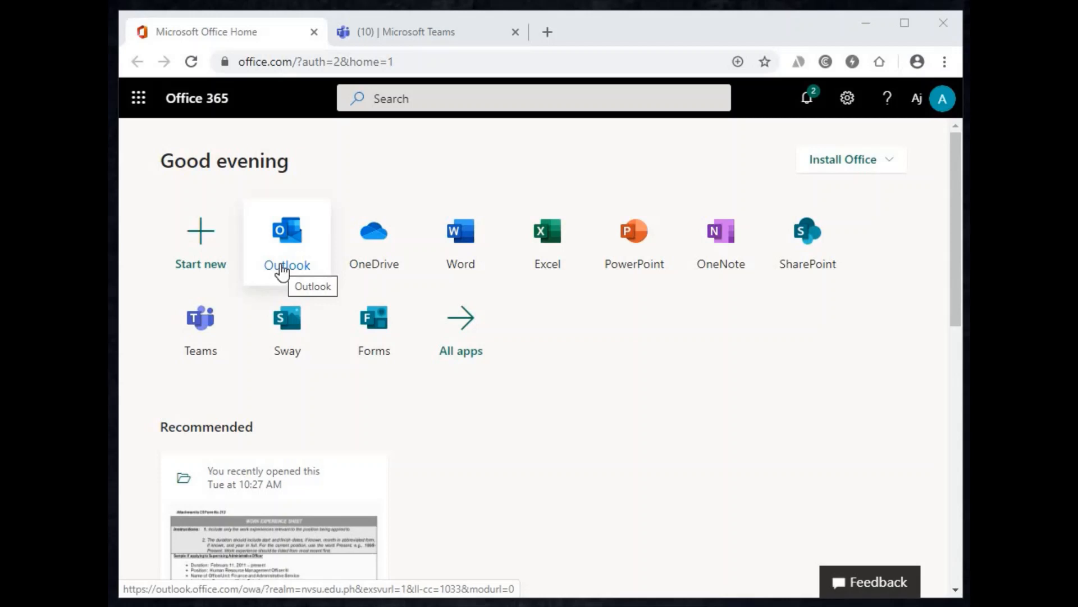
mouse_move(373, 275)
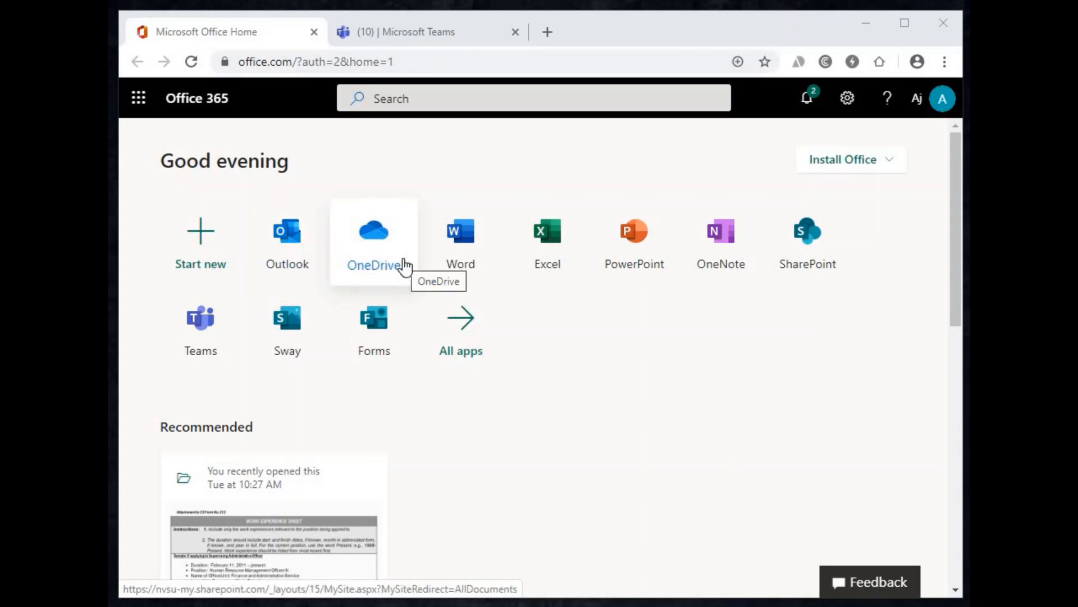
mouse_move(392, 262)
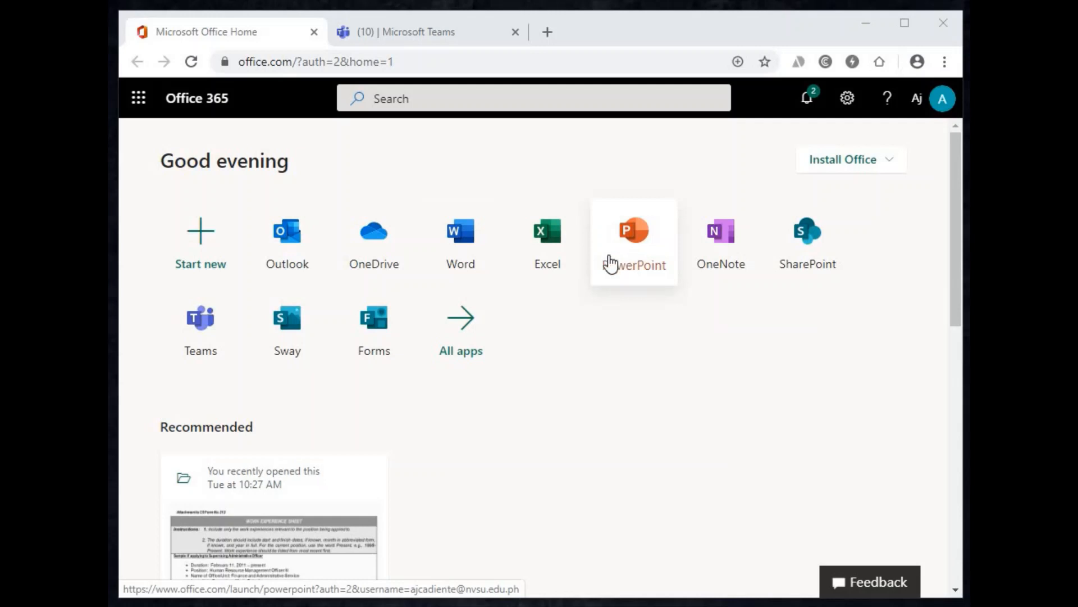
mouse_move(427, 359)
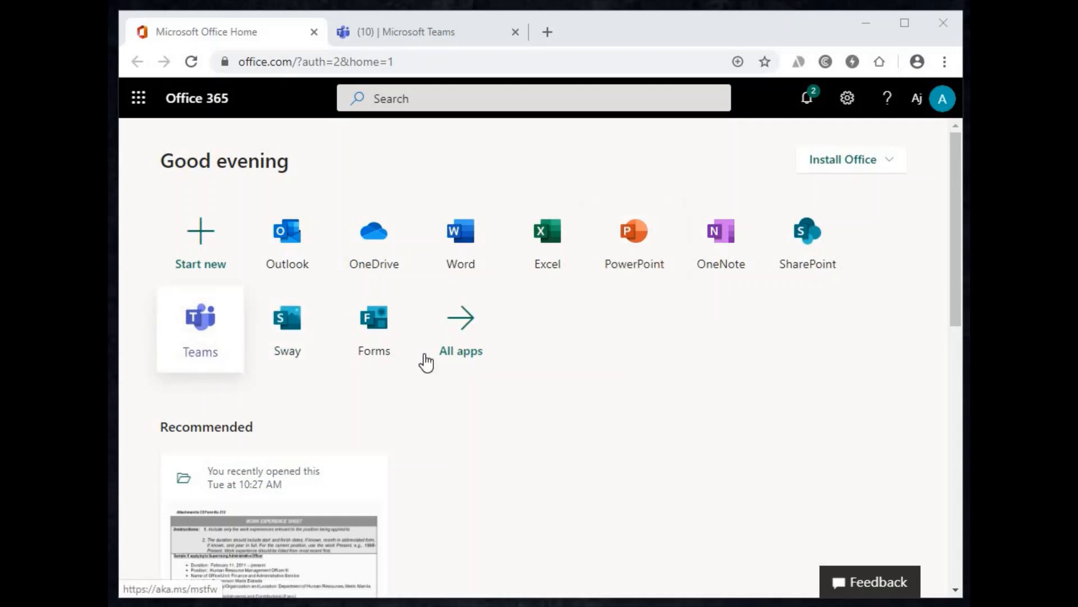
mouse_move(461, 330)
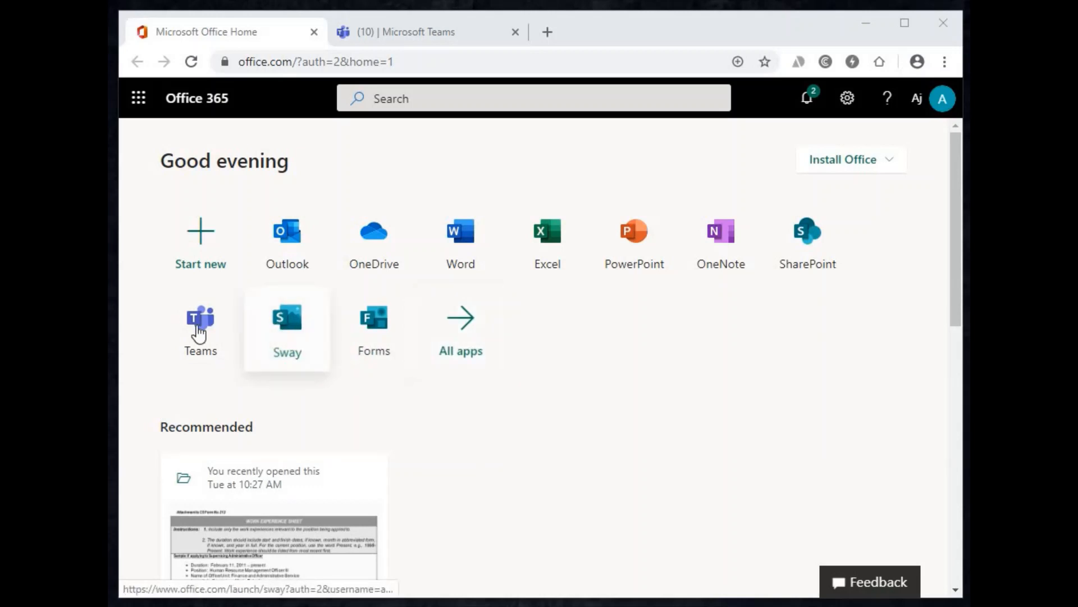
mouse_move(200, 329)
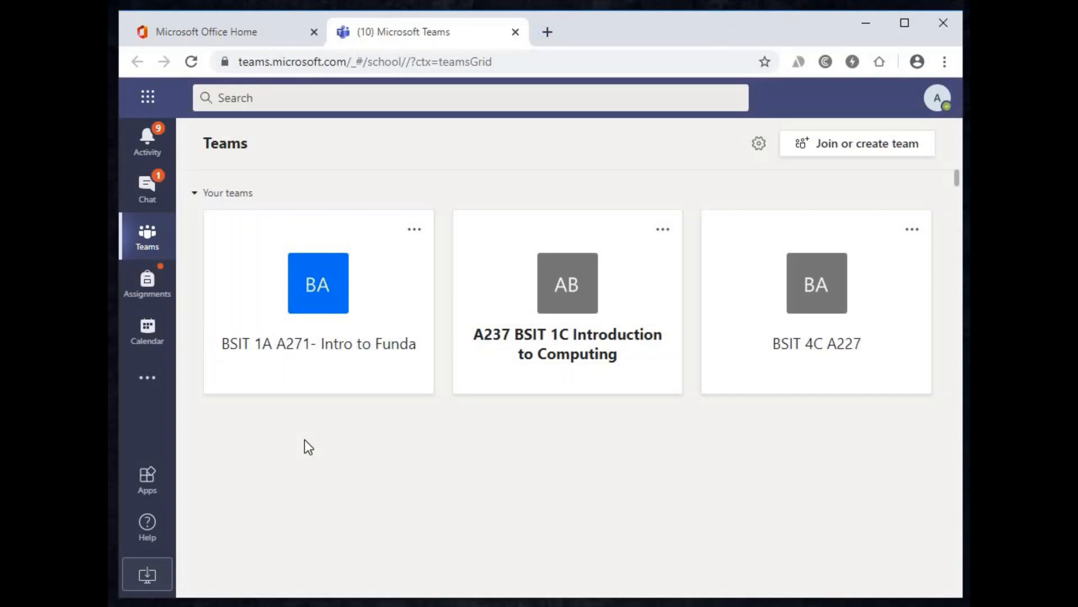
mouse_move(536, 207)
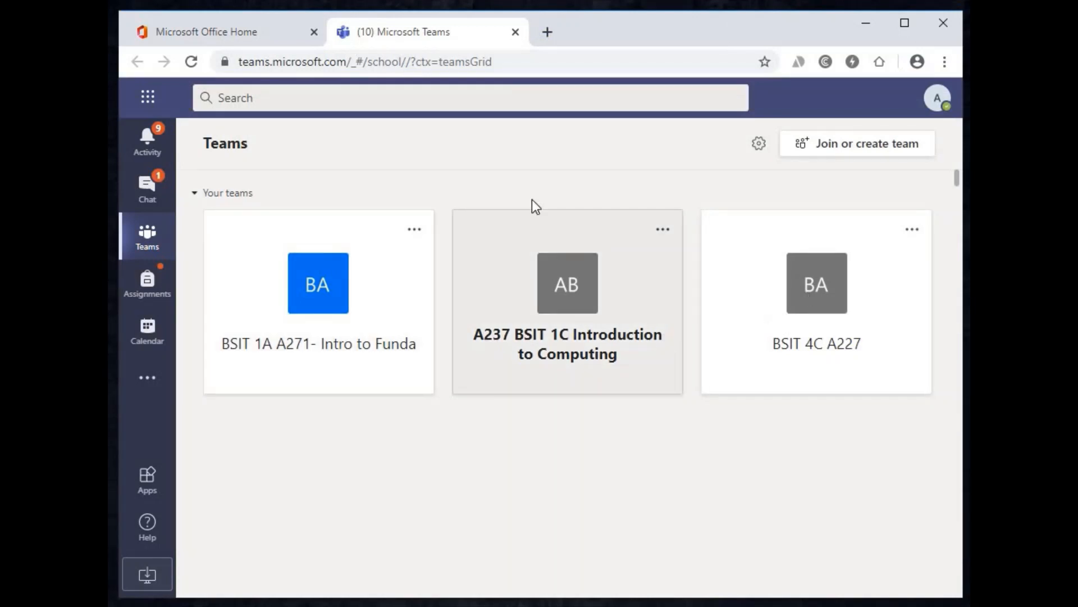
mouse_move(654, 224)
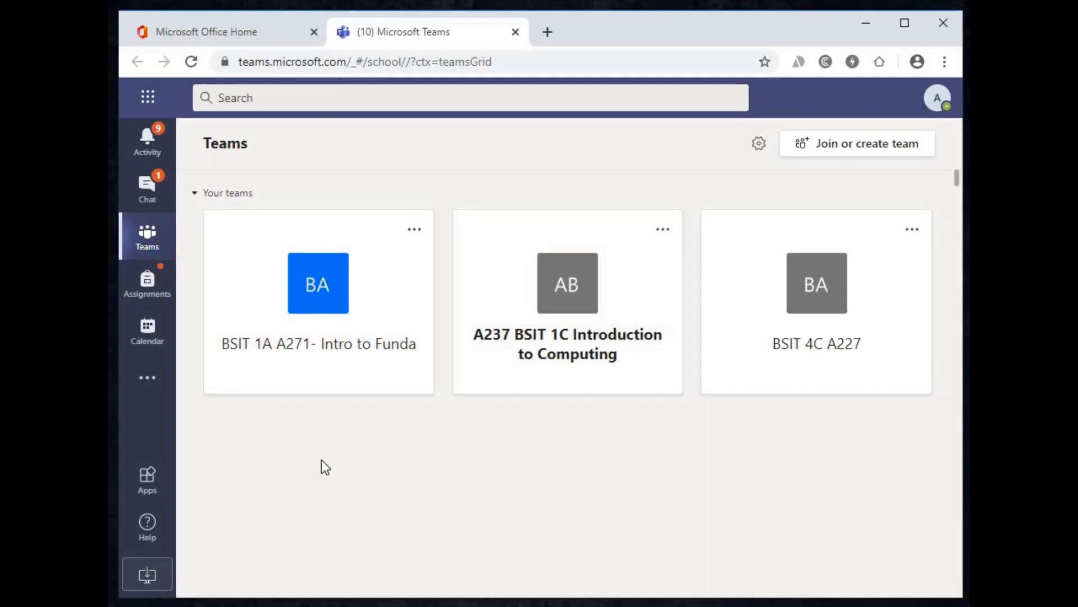
mouse_move(400, 444)
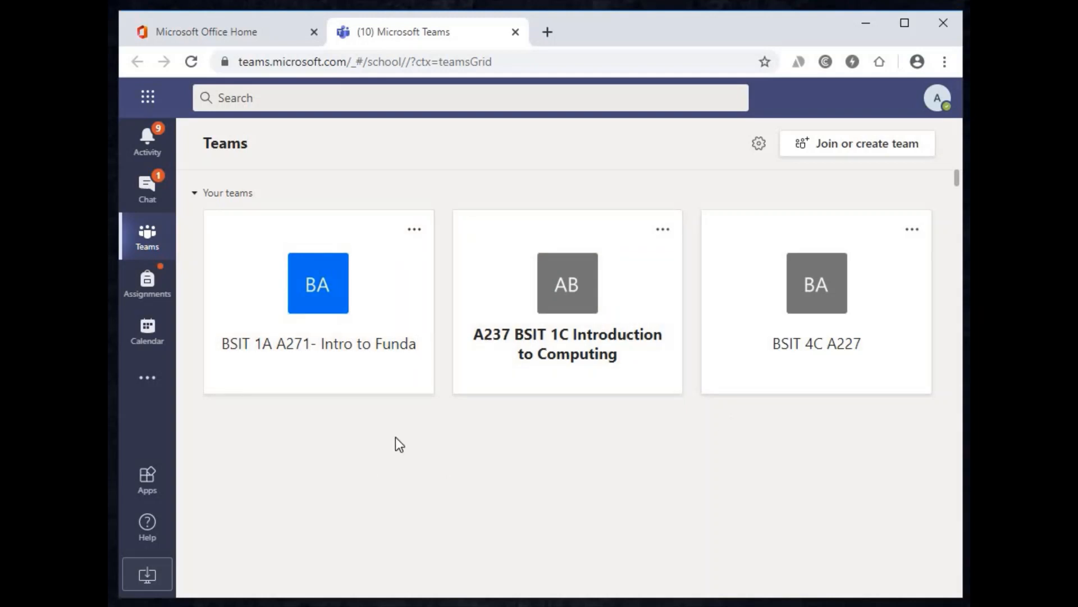
mouse_move(451, 398)
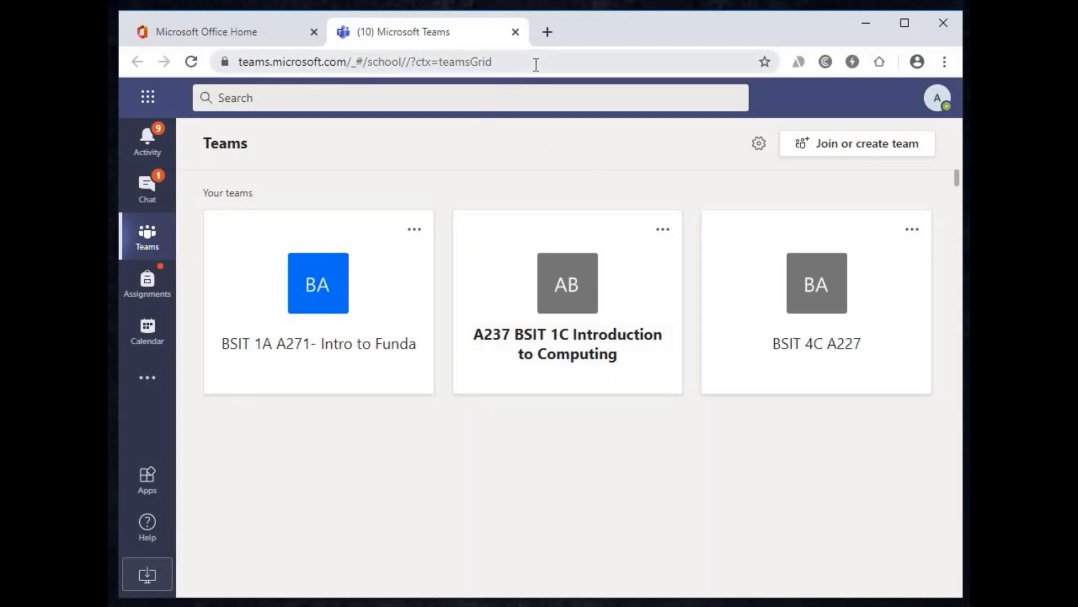
click(378, 61)
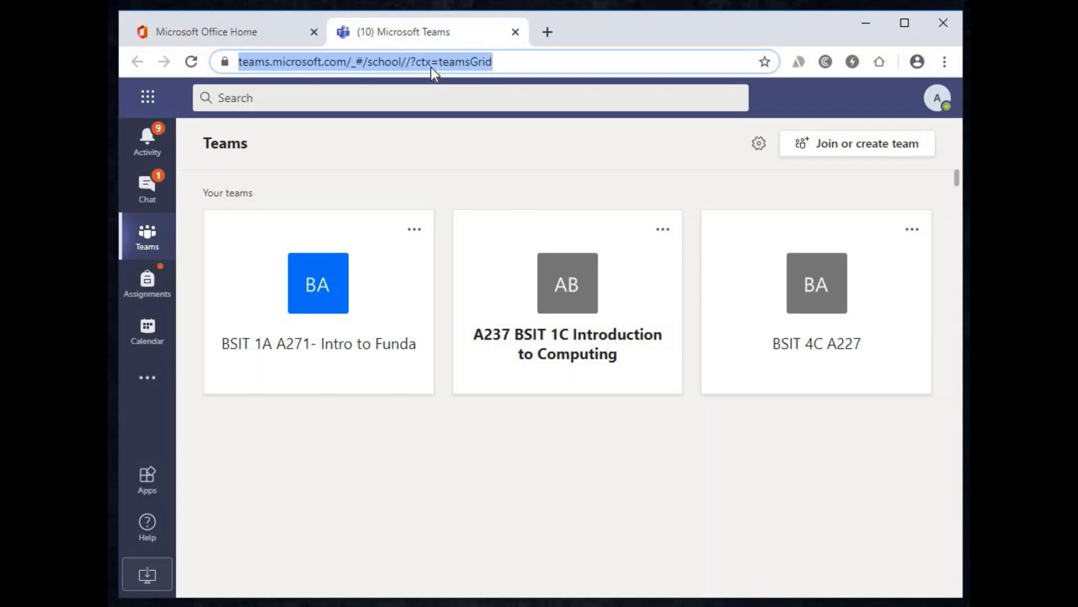
mouse_move(363, 426)
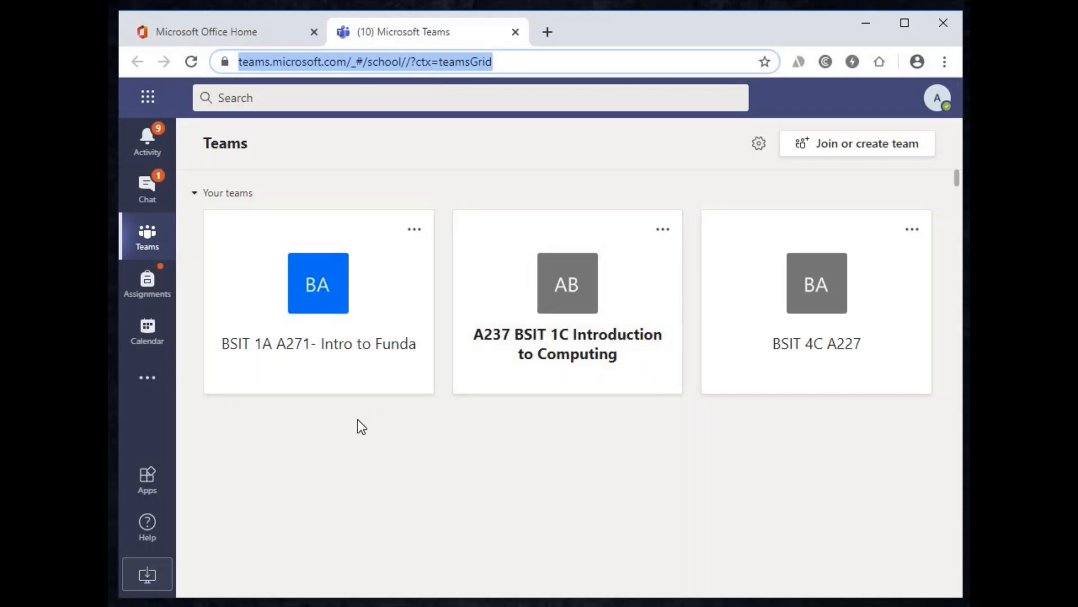
mouse_move(372, 443)
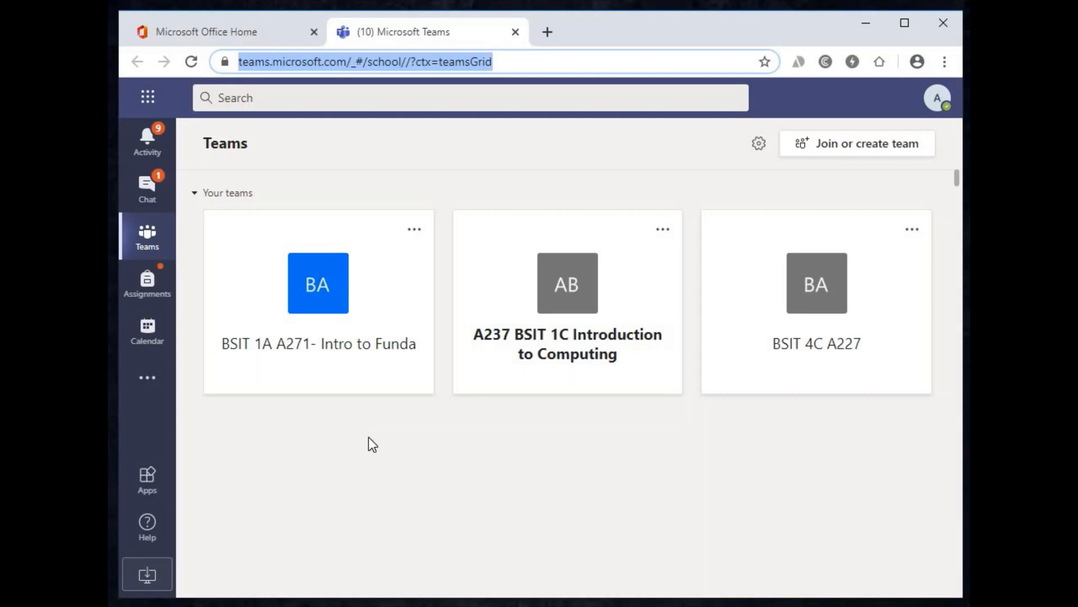
mouse_move(854, 165)
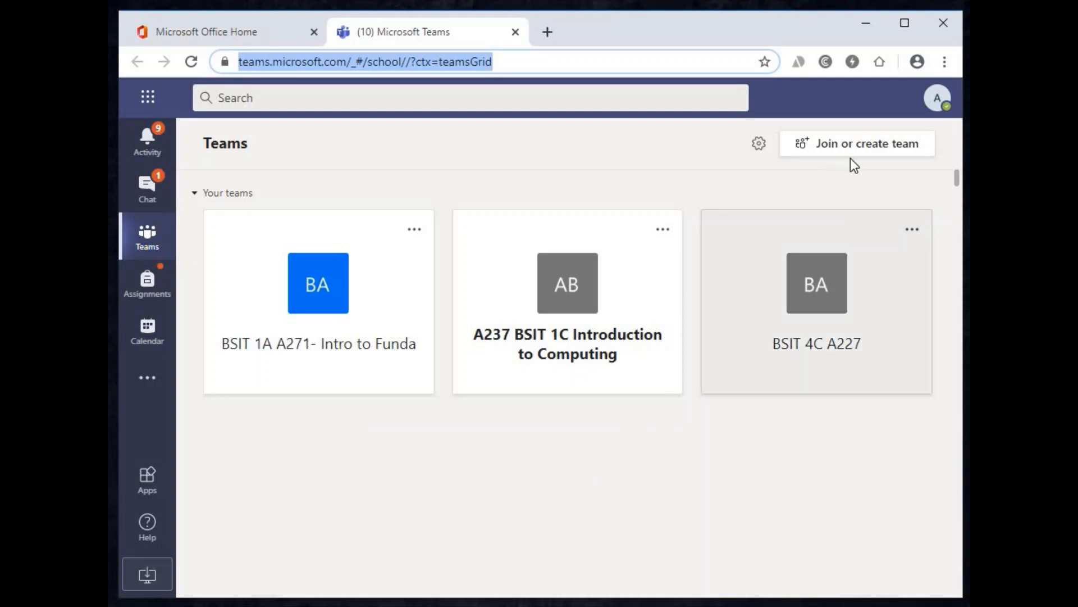
mouse_move(421, 479)
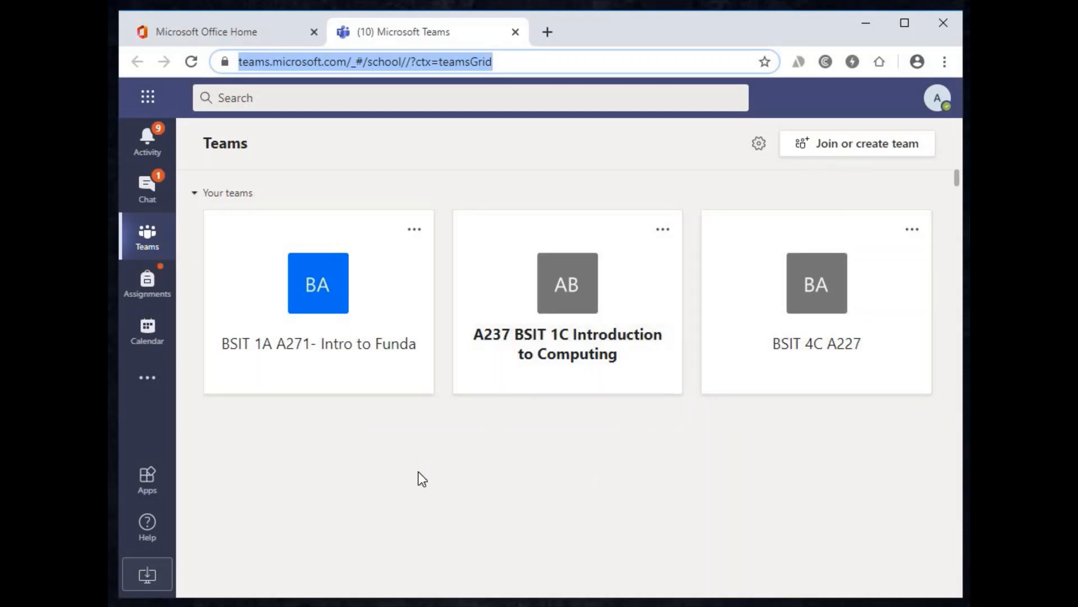
mouse_move(849, 131)
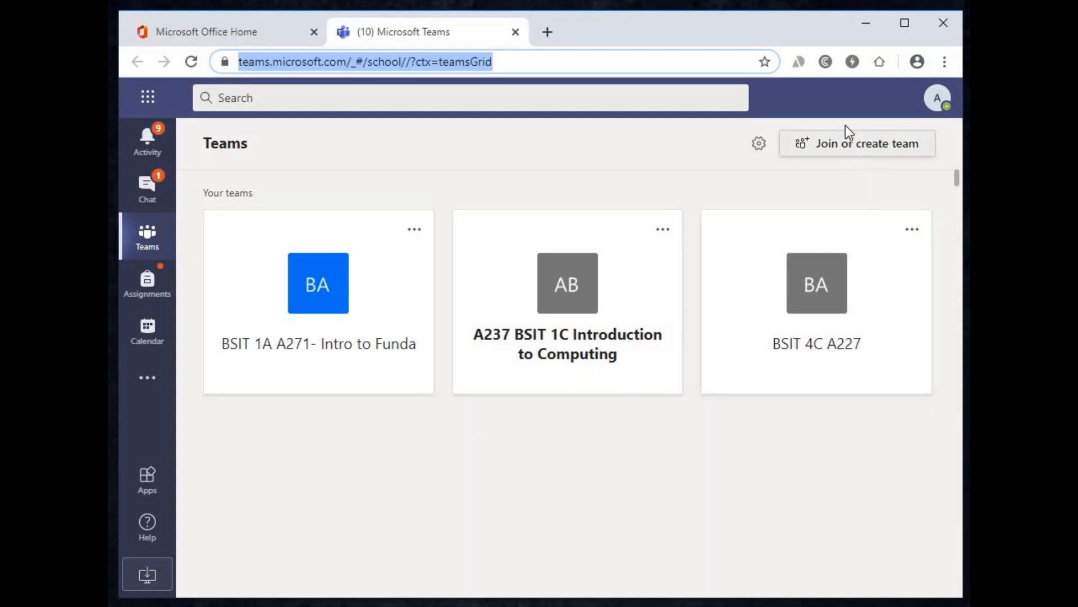
click(857, 142)
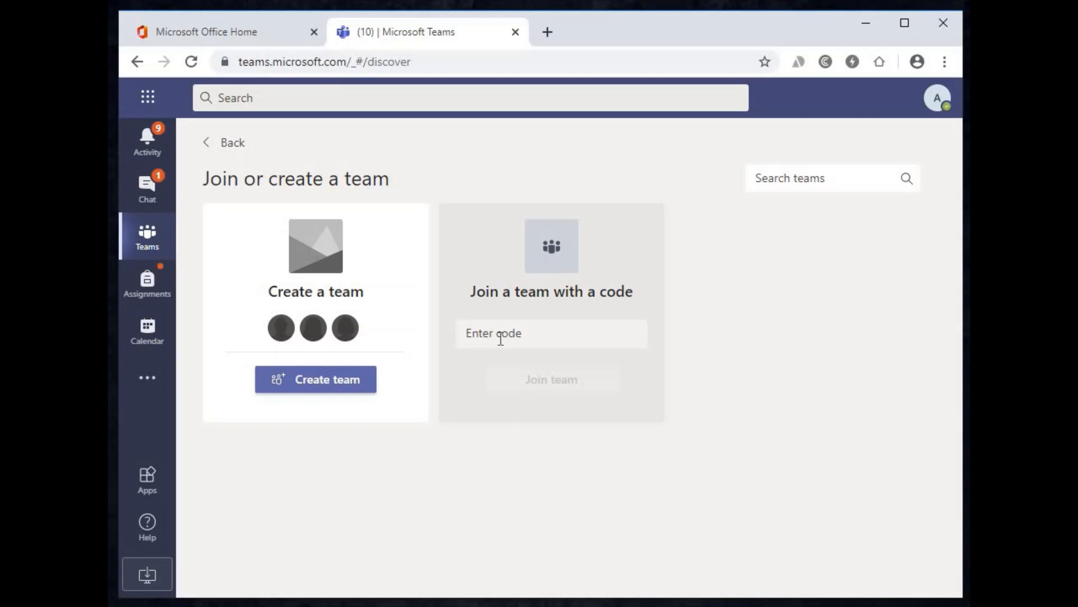
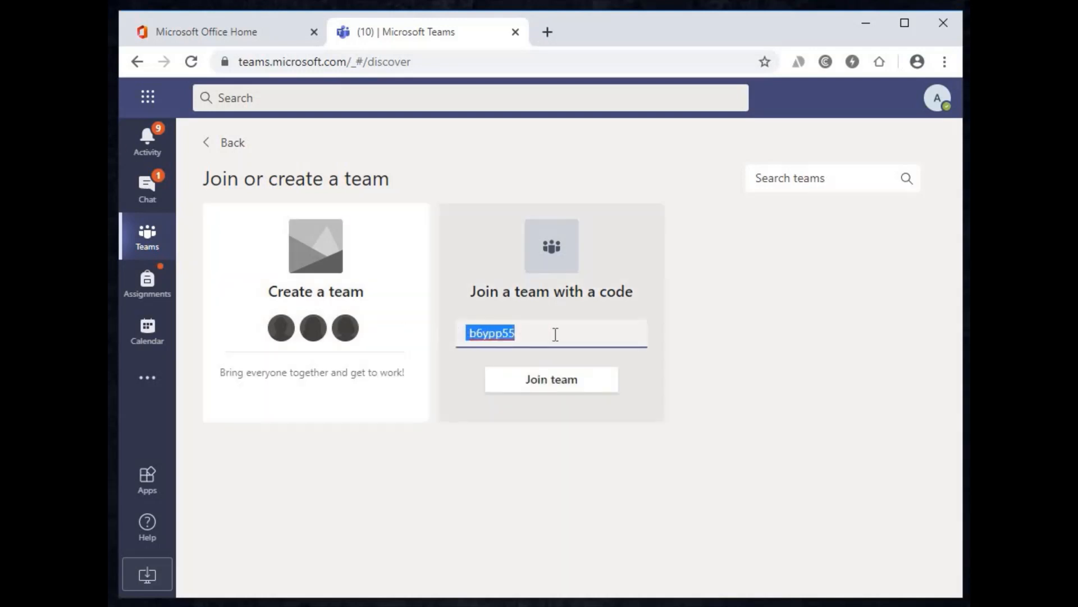
click(550, 378)
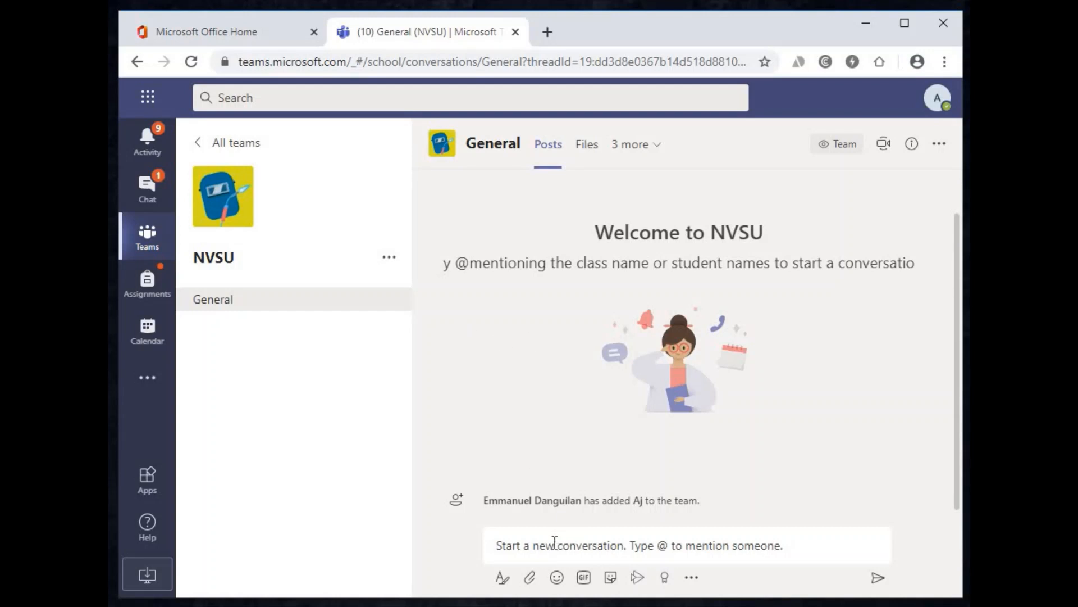
mouse_move(629, 494)
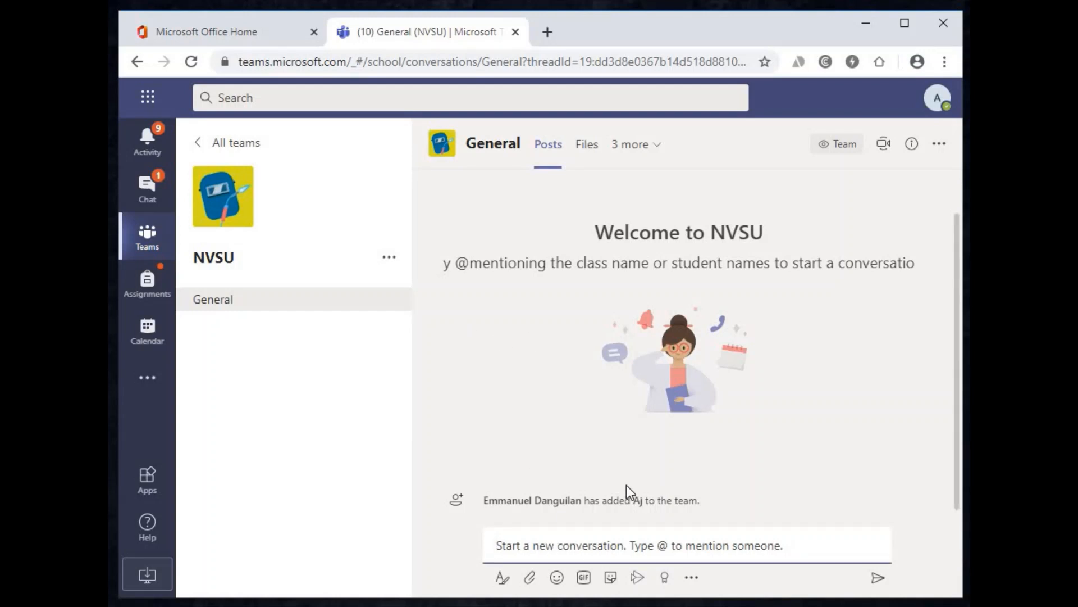
mouse_move(731, 373)
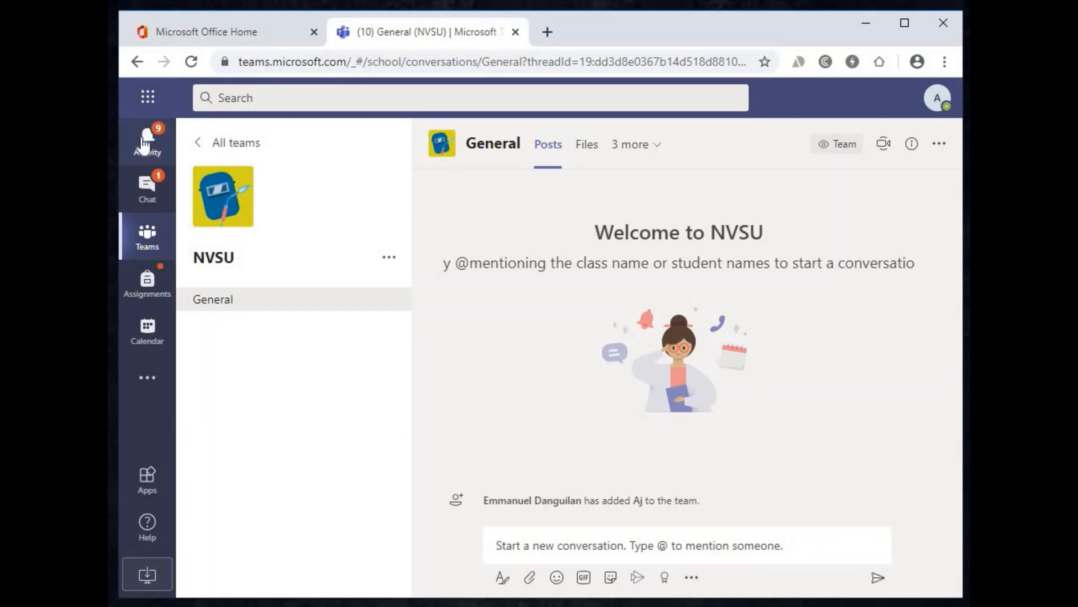
- Review the Activity feed notifications, scrolling through recent items
click(146, 142)
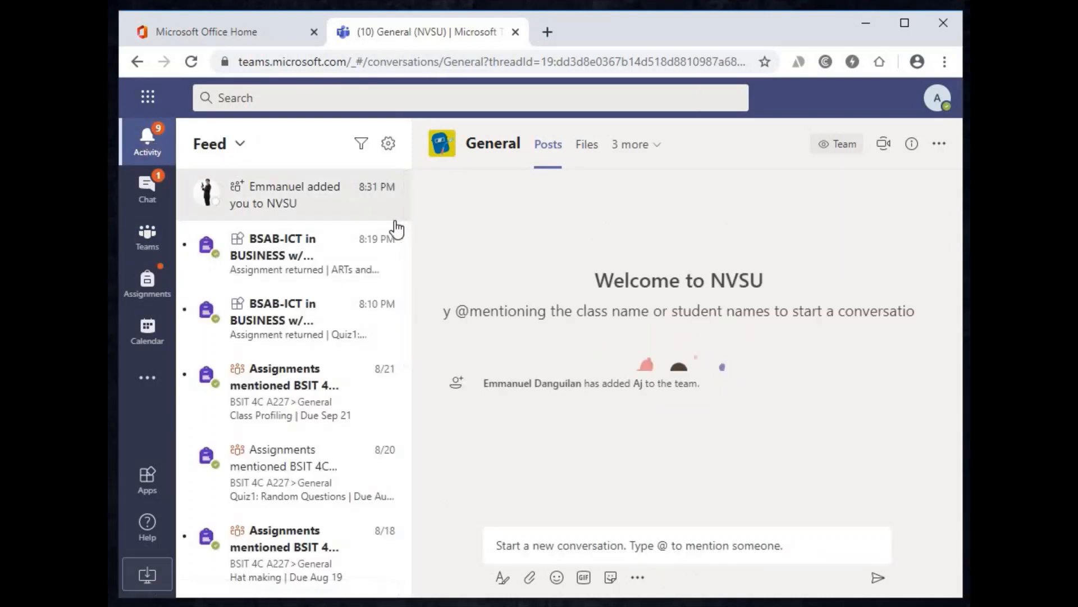
scroll(down, 3)
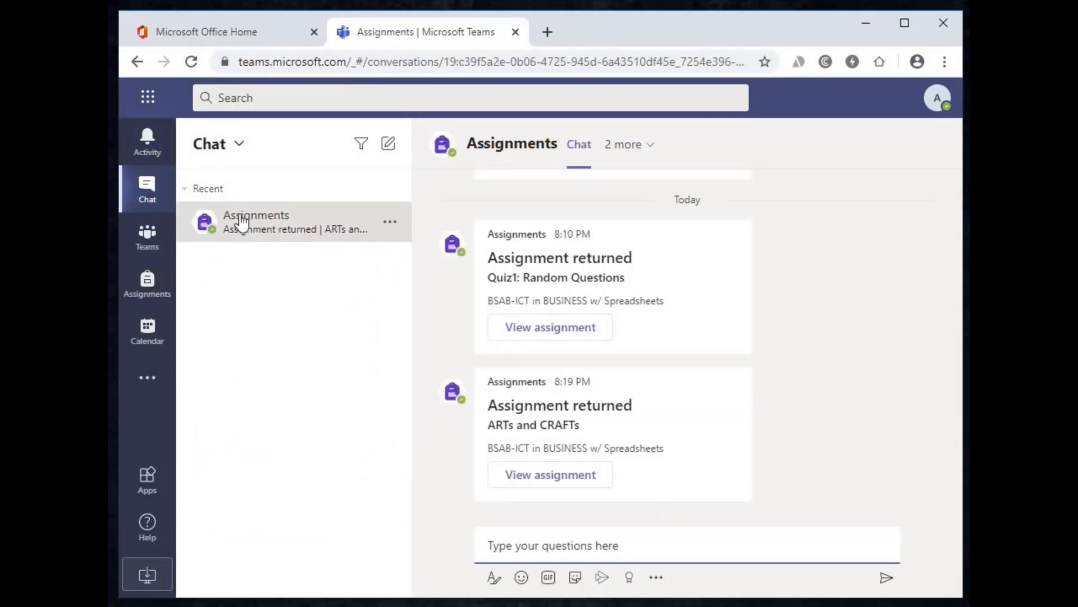
scroll(up, 3)
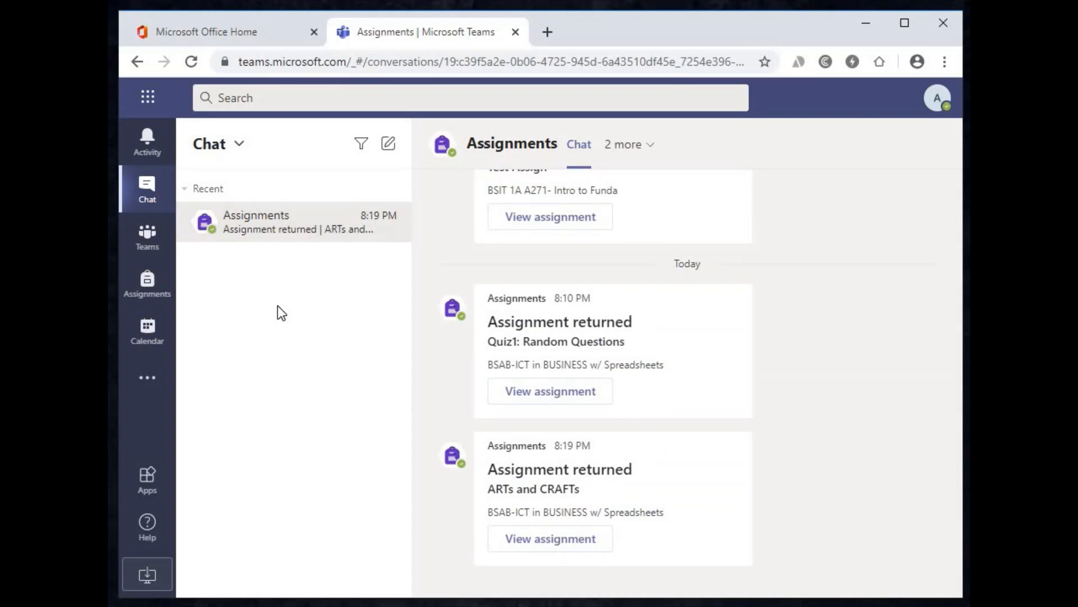
mouse_move(146, 237)
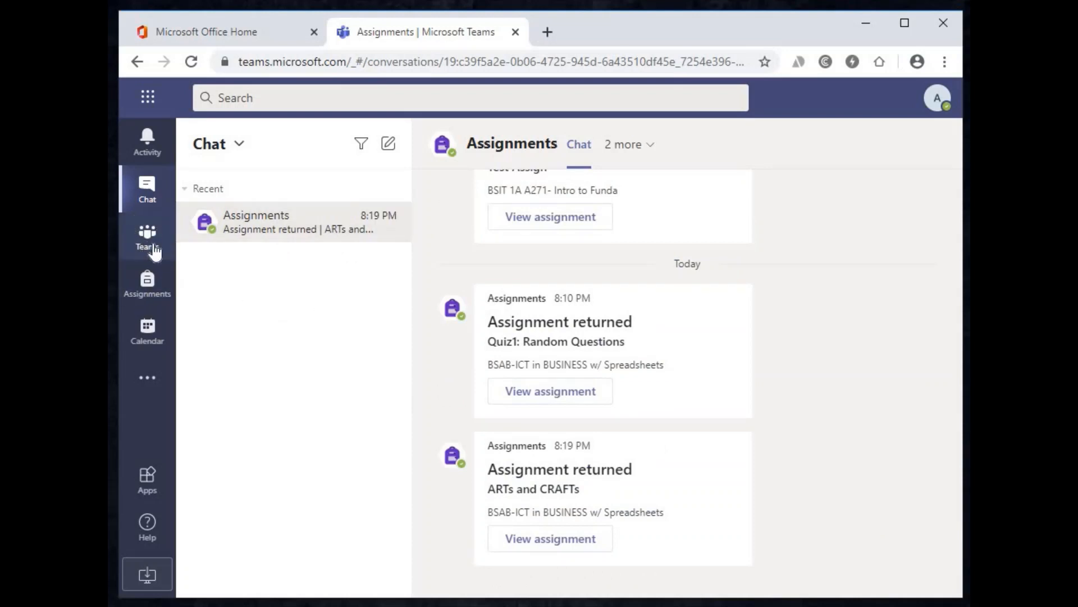
- Visit the Teams grid, class Assignments and the August 2020 work-week Calendar
click(146, 236)
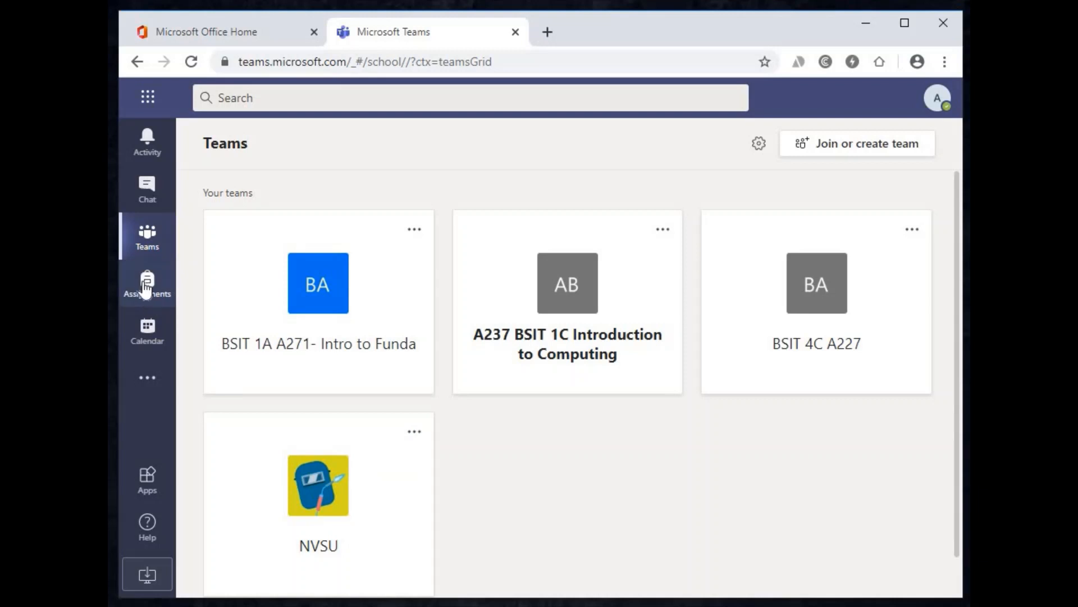
click(146, 282)
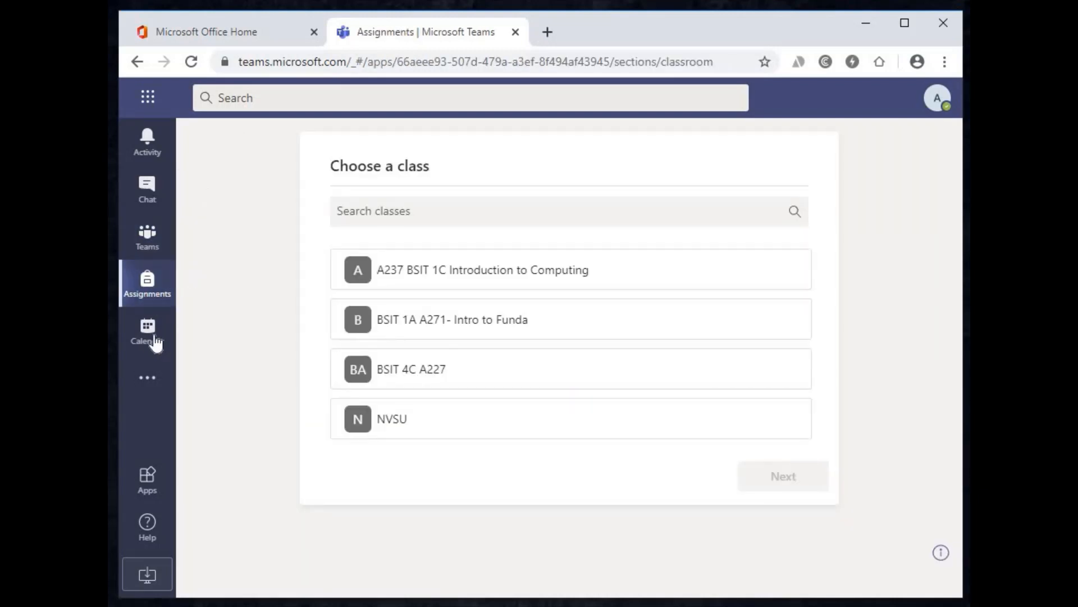
click(146, 333)
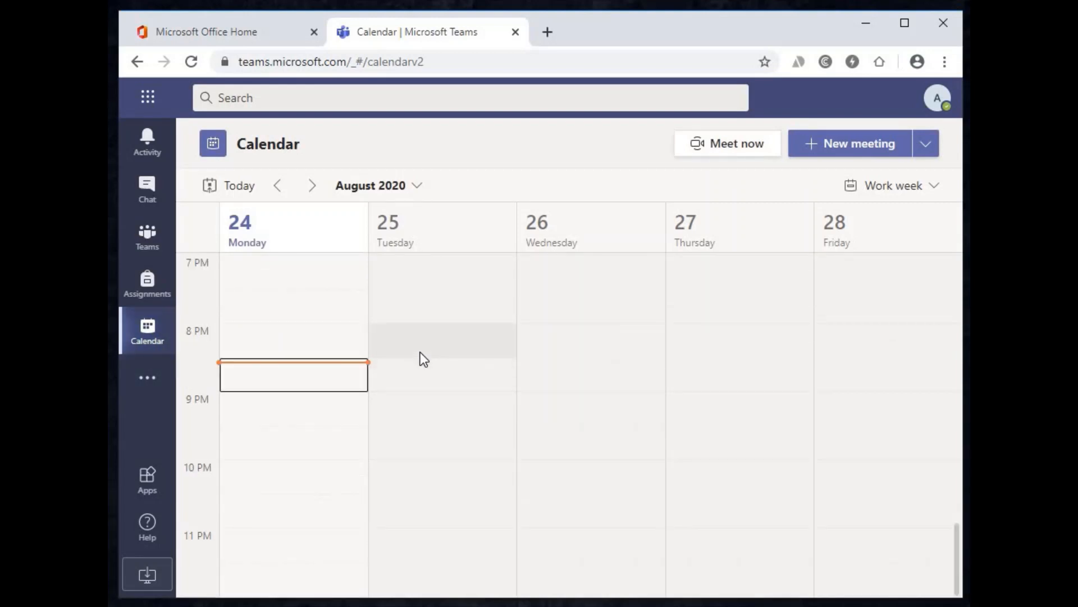
mouse_move(439, 354)
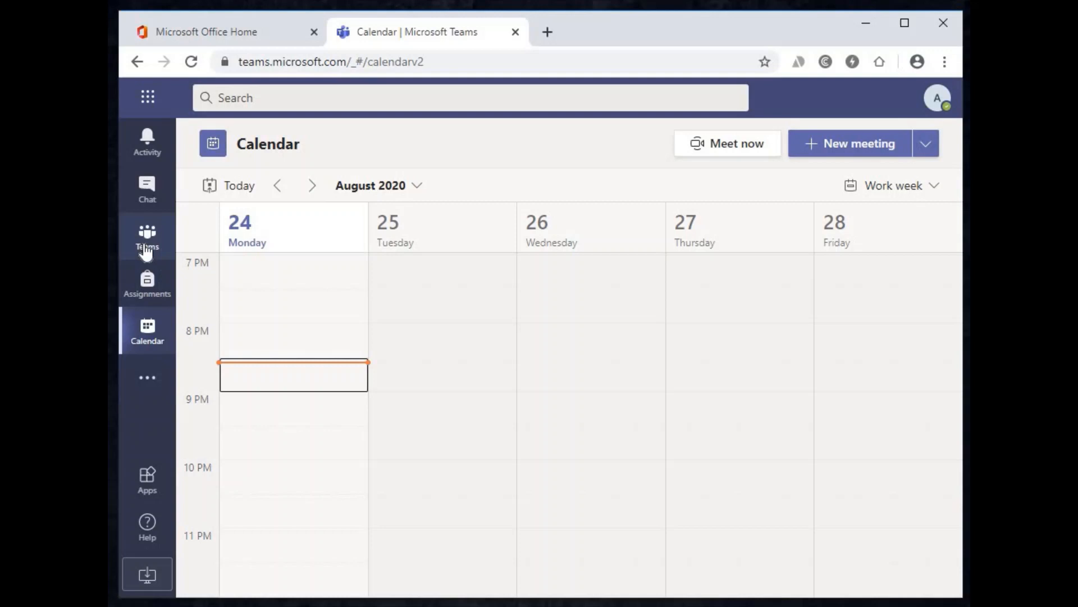
- Return to the NVSU team's General channel and locate the Quiz1: Random Questions post
click(146, 237)
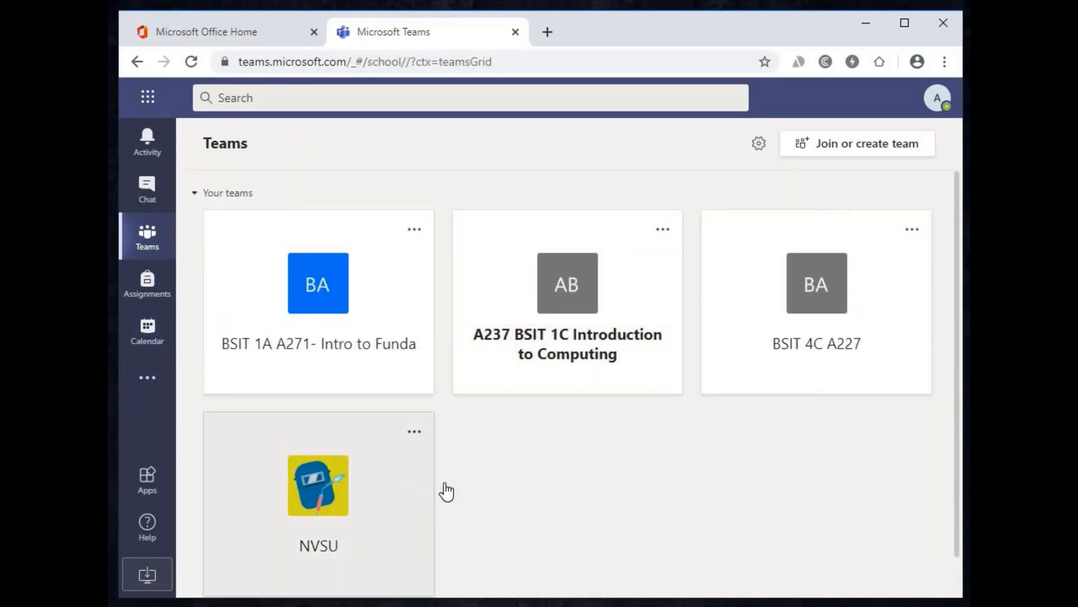
click(318, 486)
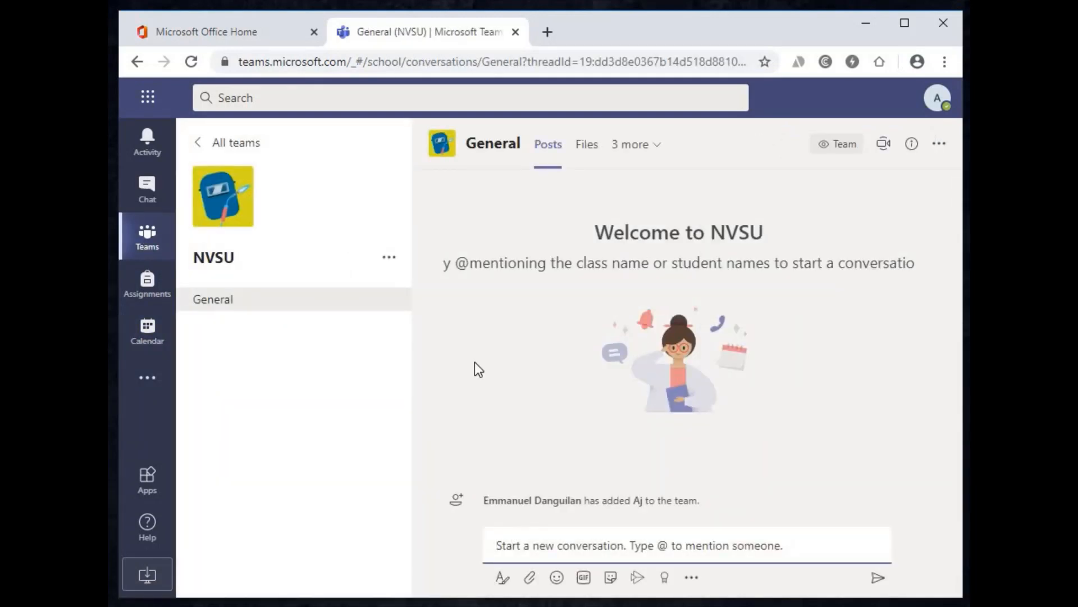
click(640, 545)
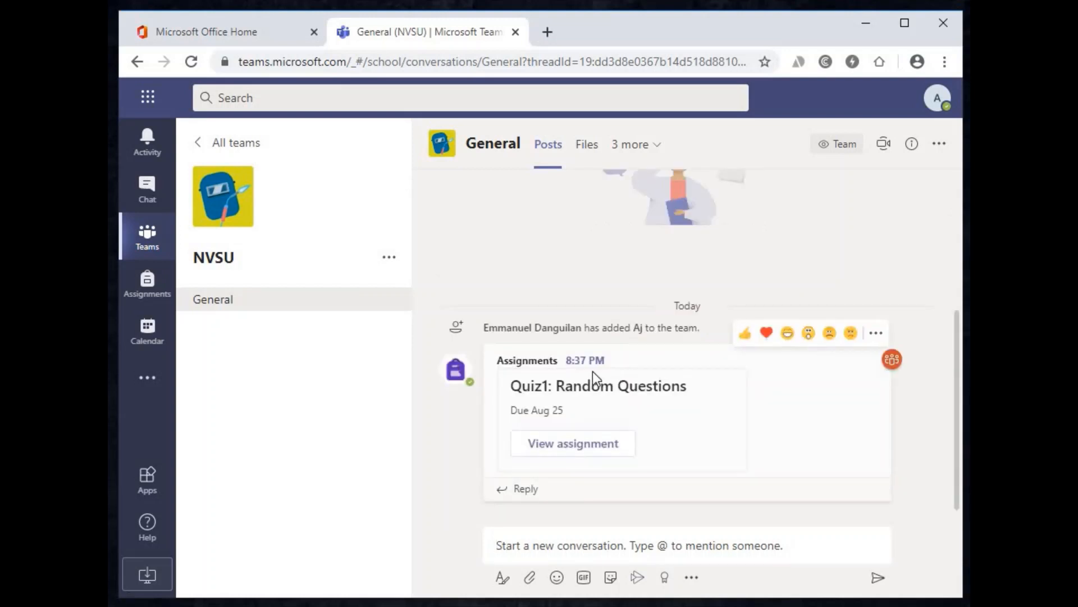
mouse_move(588, 385)
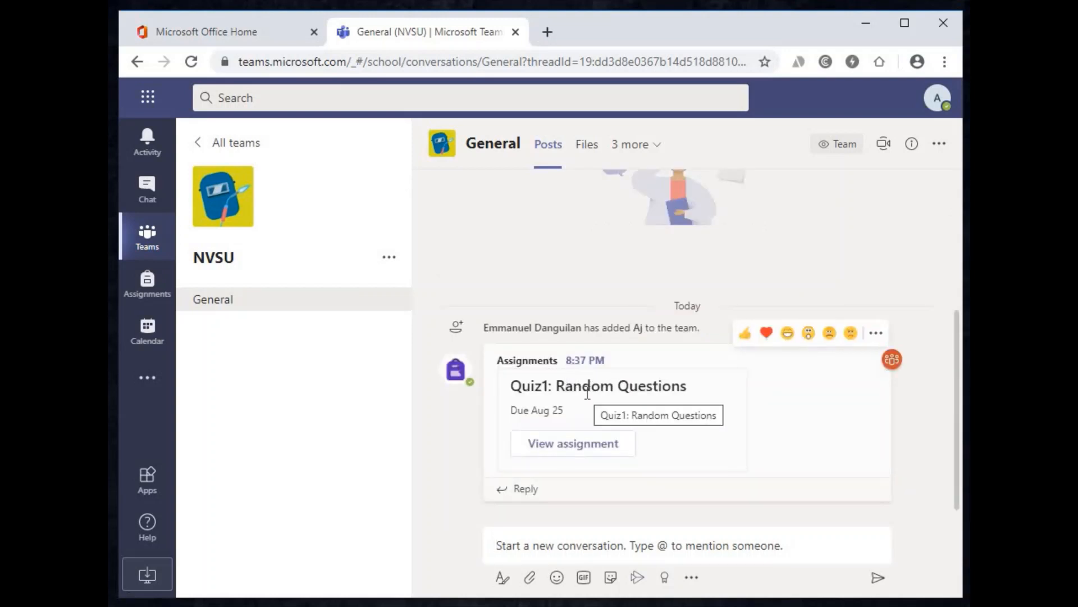
mouse_move(573, 443)
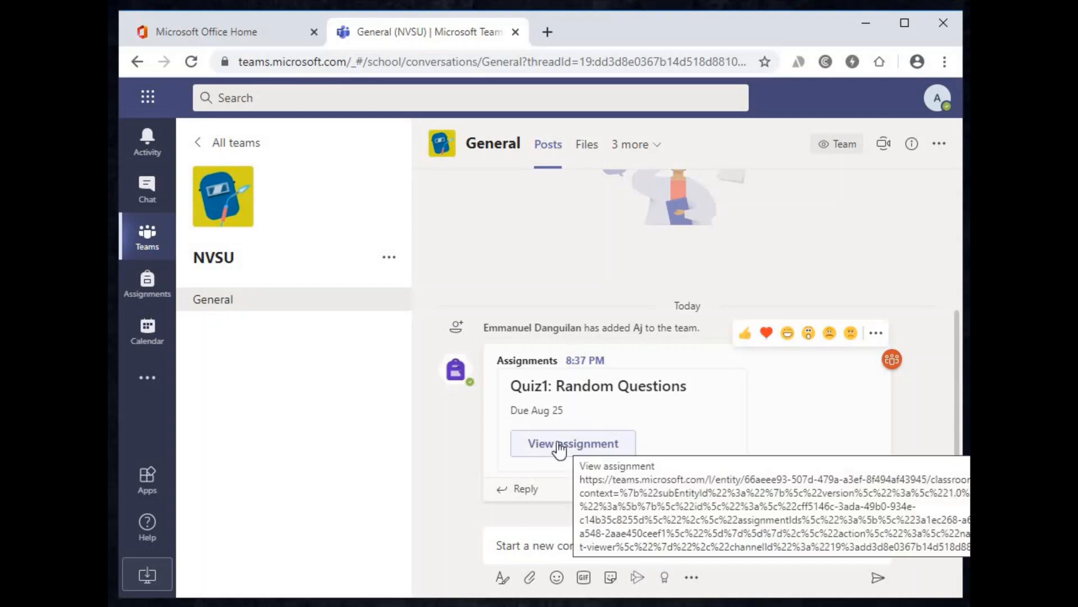
- Submit the Quiz1: Random Questions form from its assignment, requesting an email receipt of responses
click(572, 443)
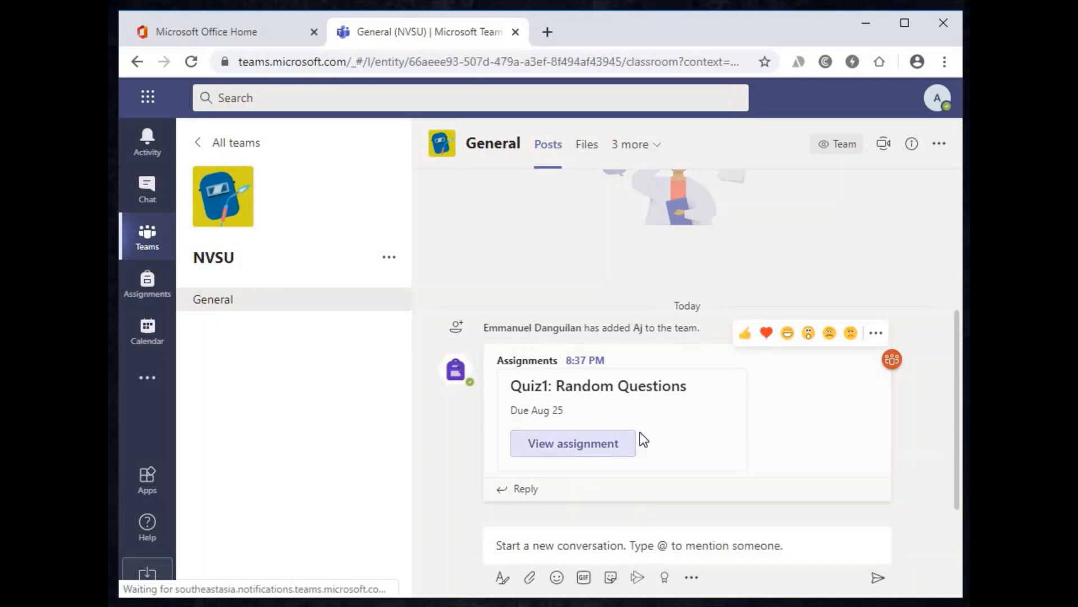
click(571, 442)
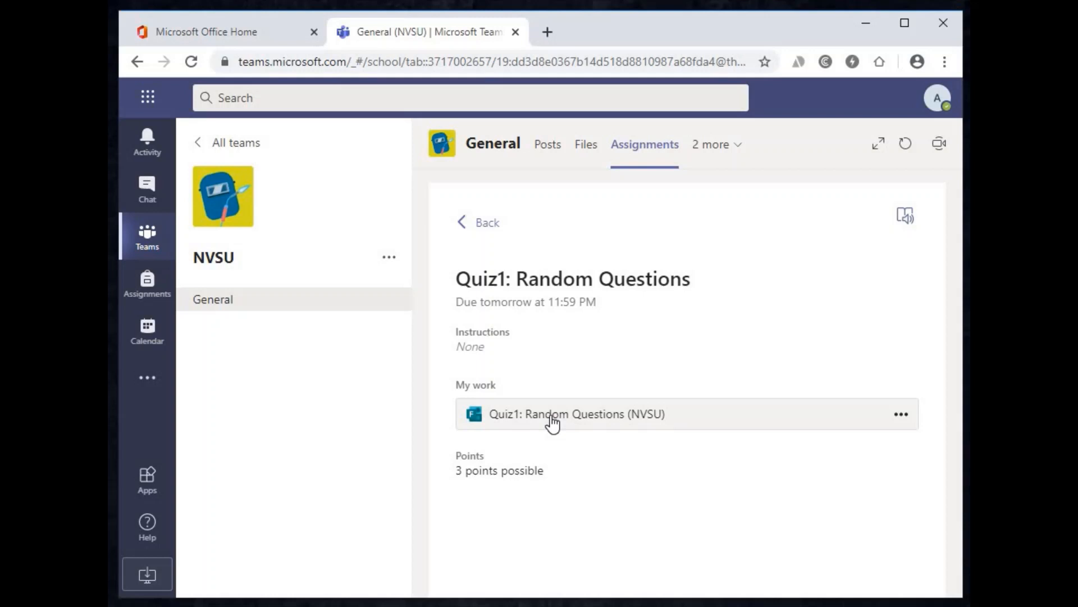
click(576, 413)
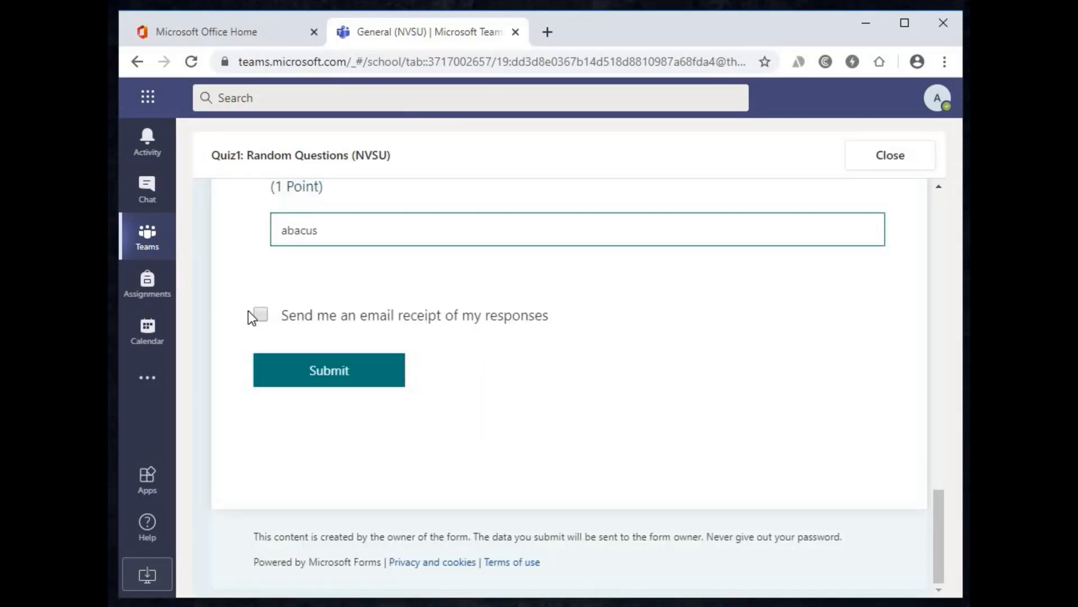
mouse_move(350, 323)
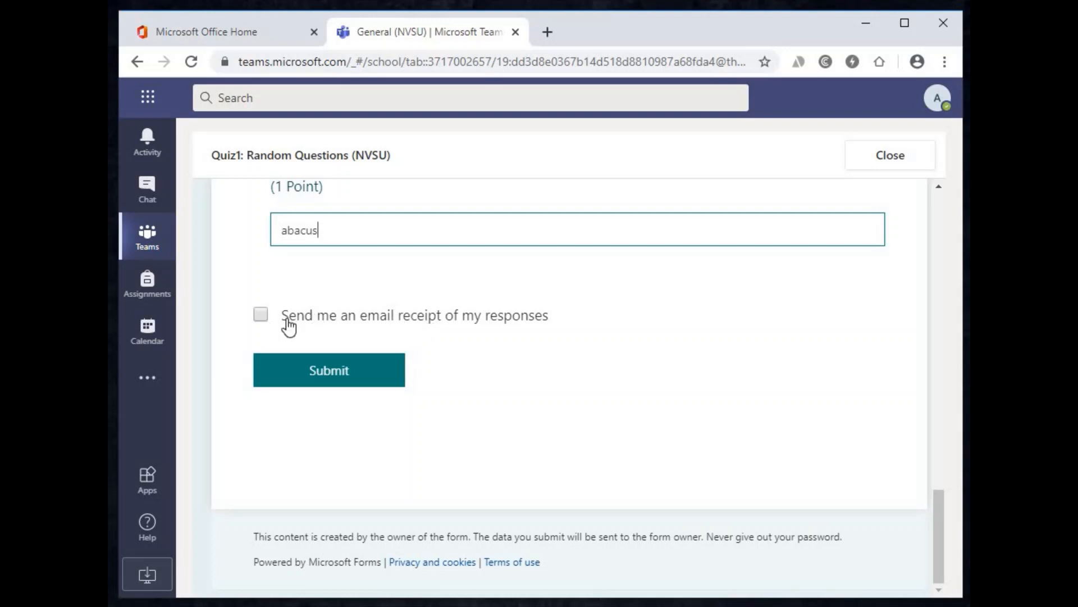
click(260, 314)
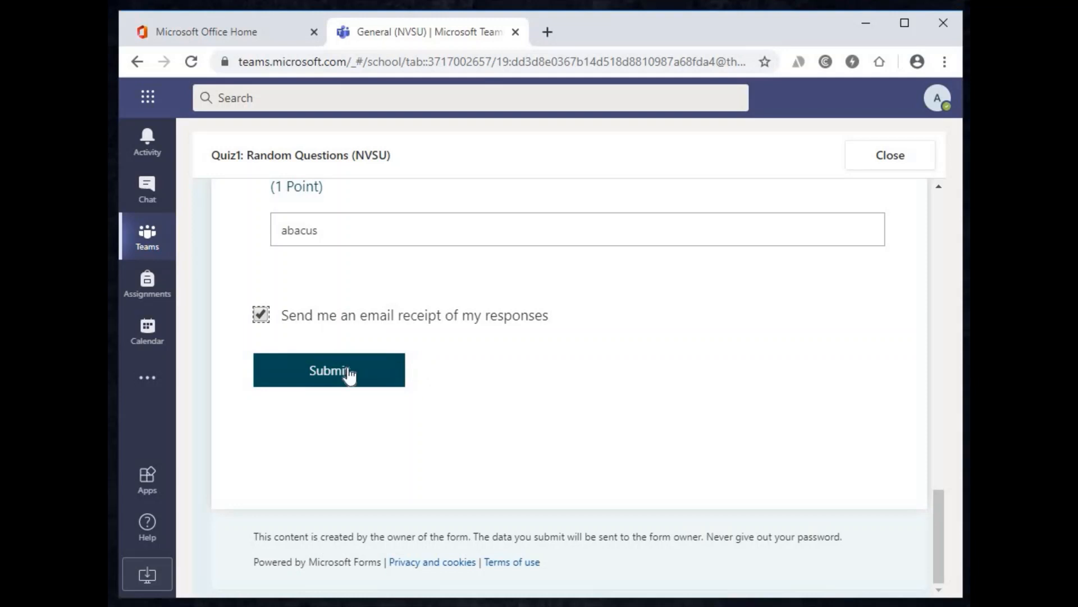
click(329, 370)
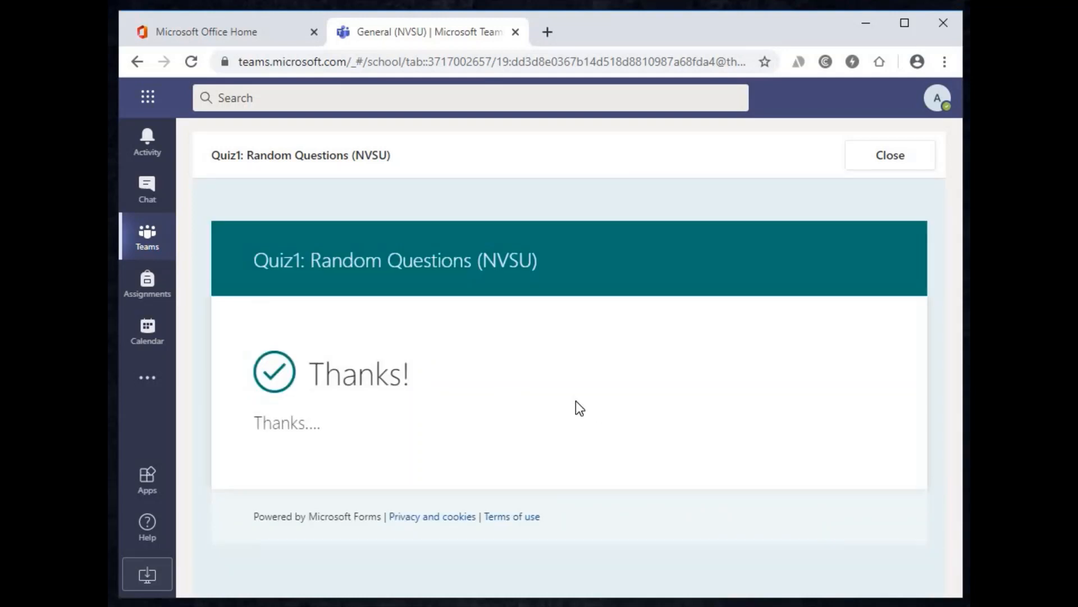
- Leave the submitted form and go to the General channel's Assignments tab
click(890, 155)
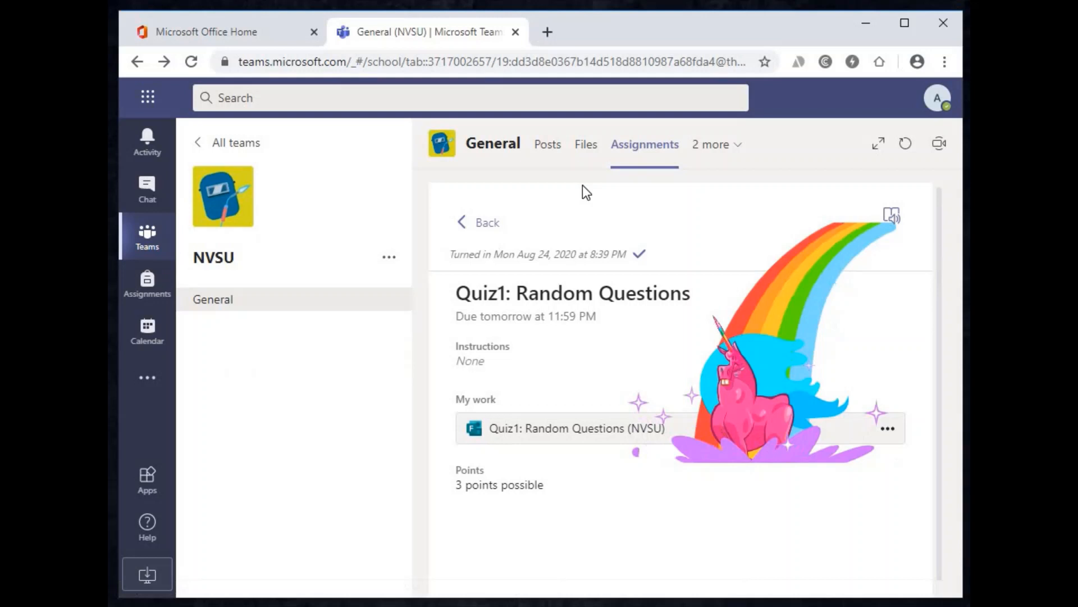
click(547, 145)
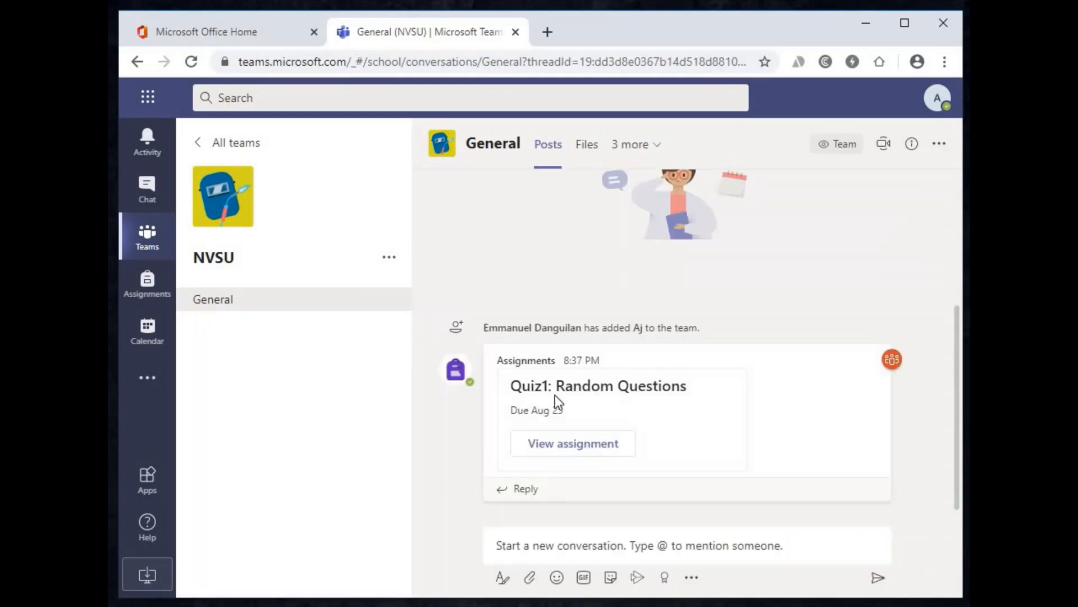
click(631, 143)
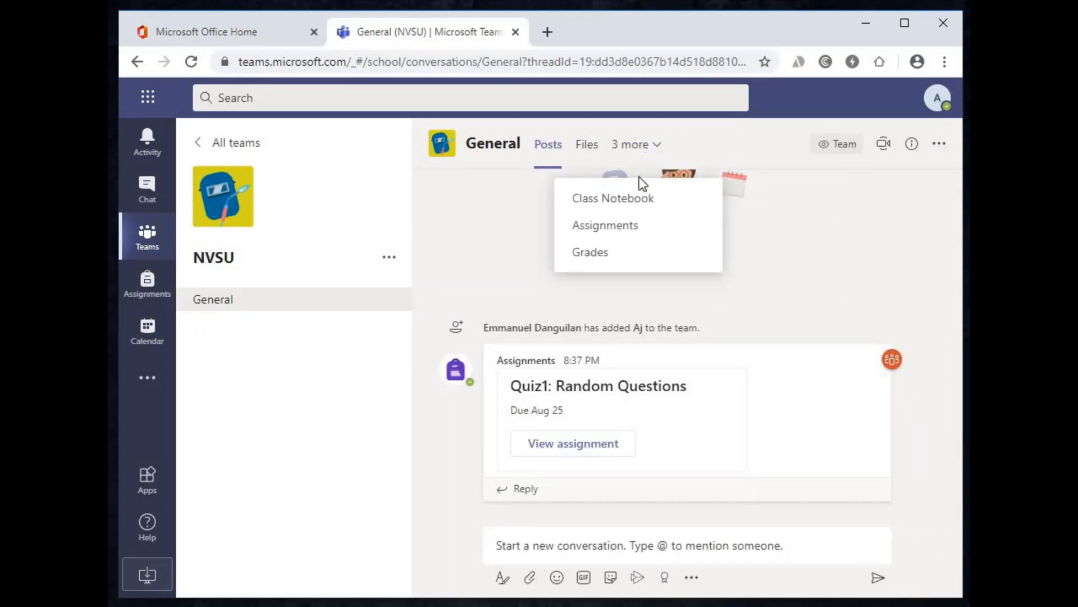
mouse_move(605, 225)
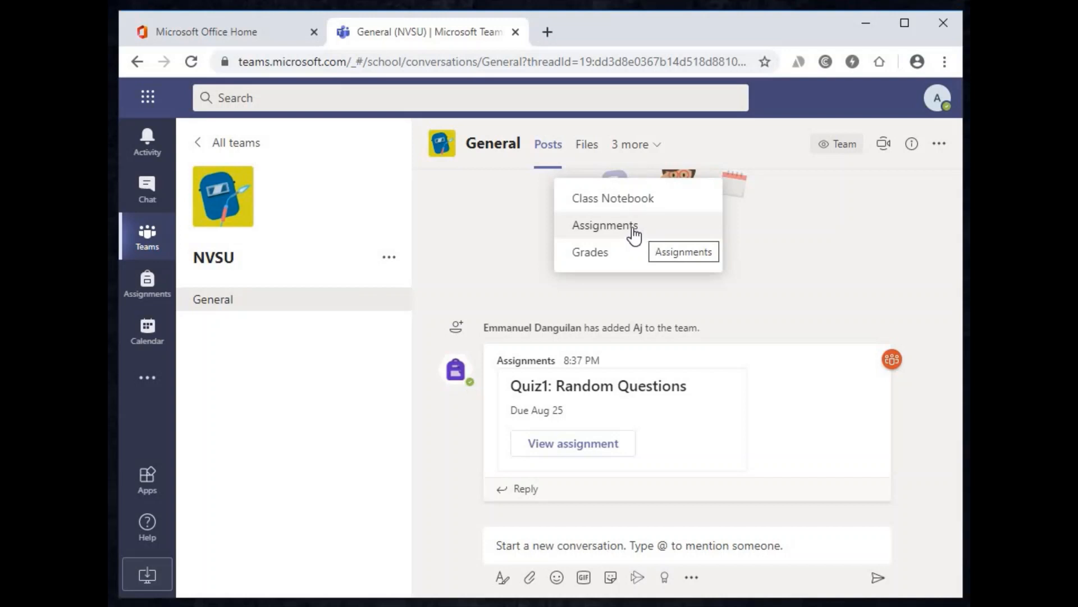
click(605, 225)
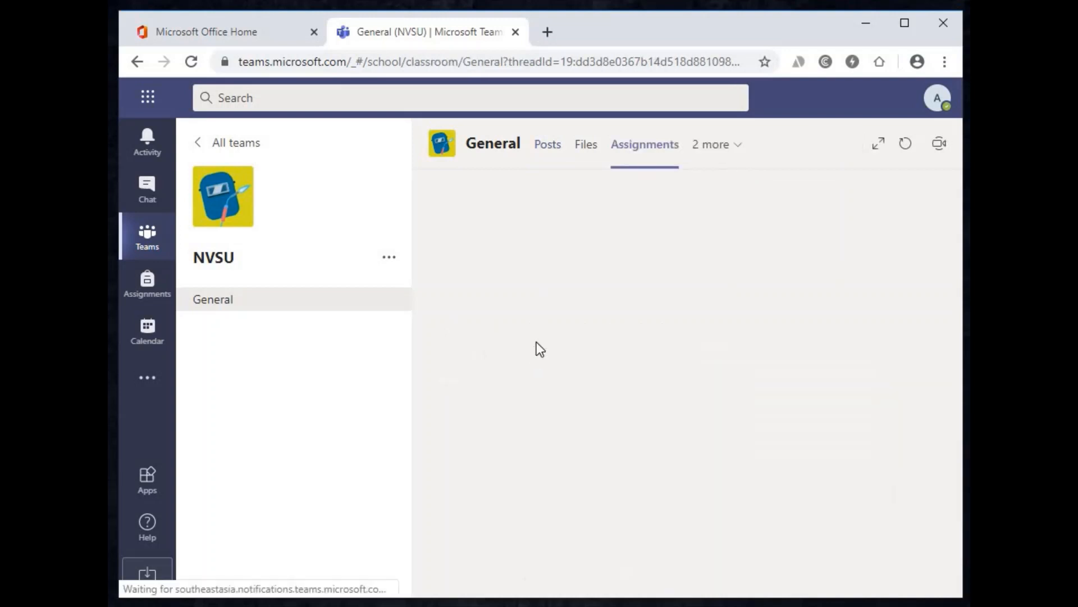
- Collapse Assigned (0) and expand Completed to show Quiz1: Random Questions
click(644, 144)
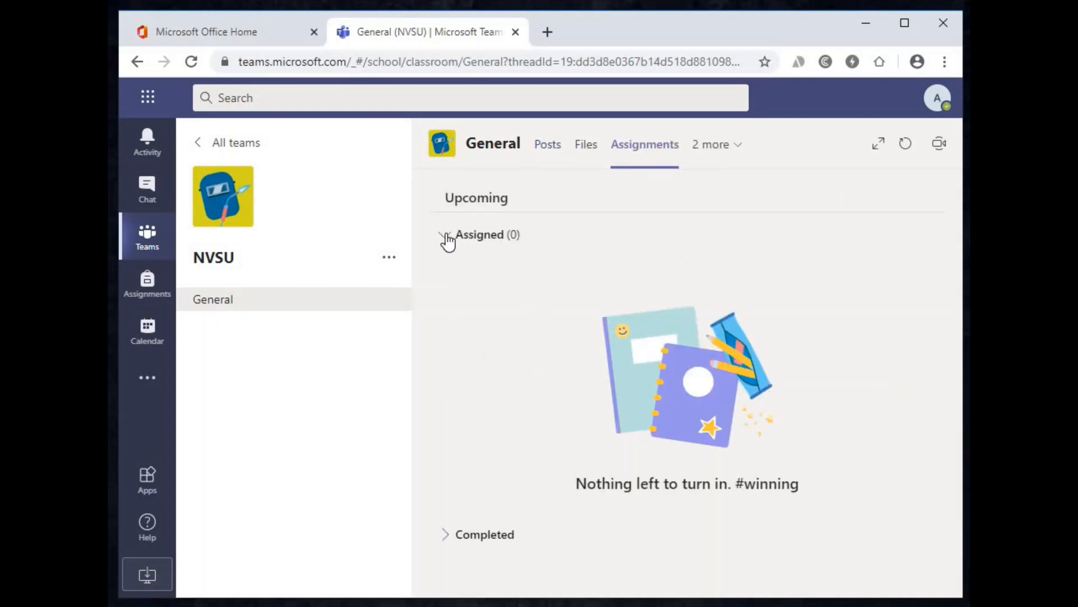
click(446, 233)
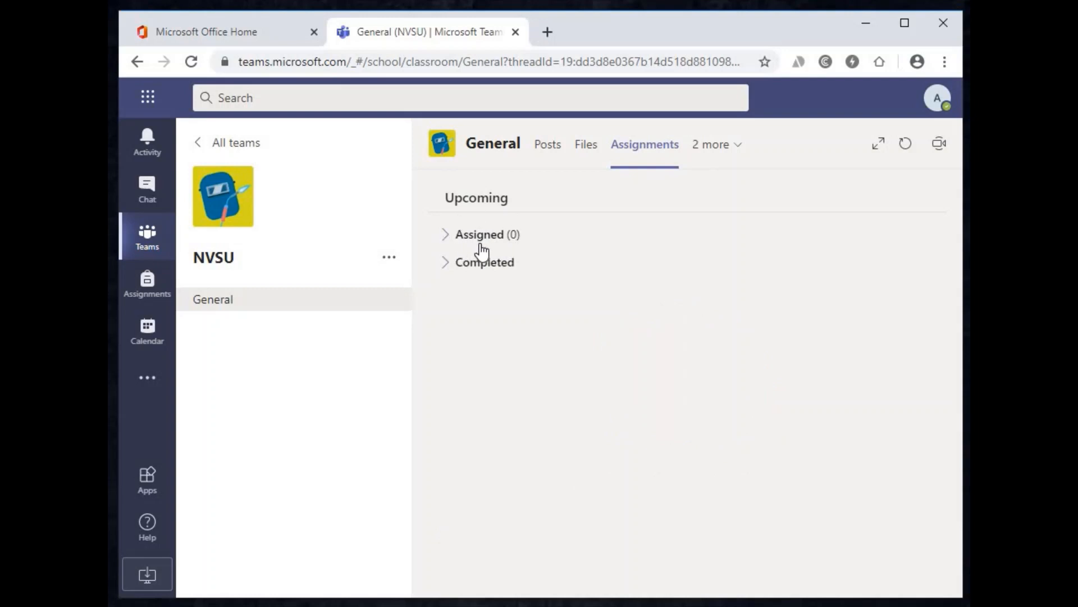
mouse_move(502, 253)
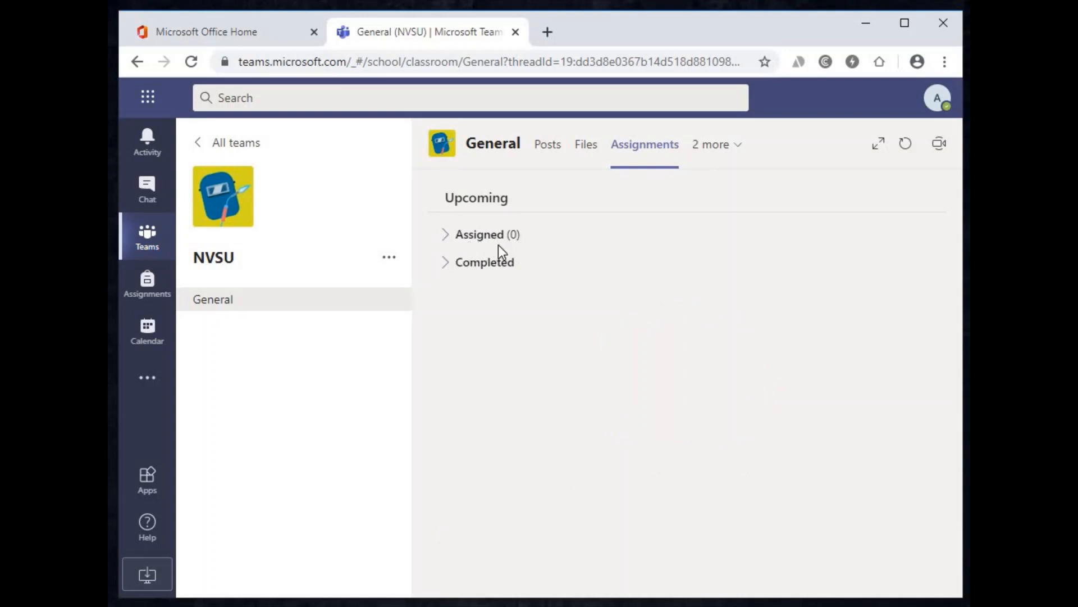
mouse_move(494, 295)
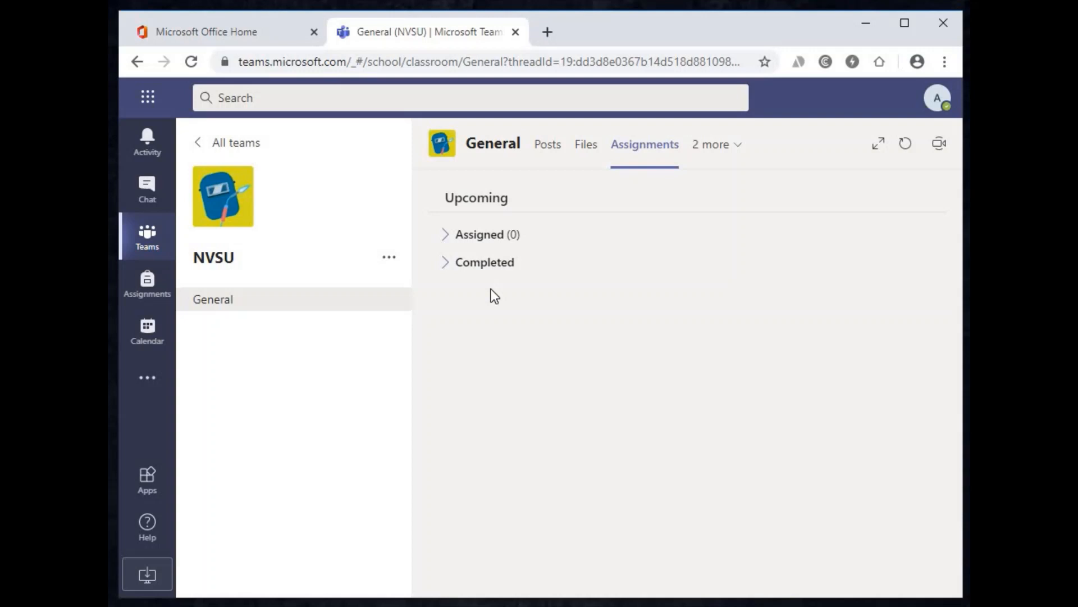
click(485, 261)
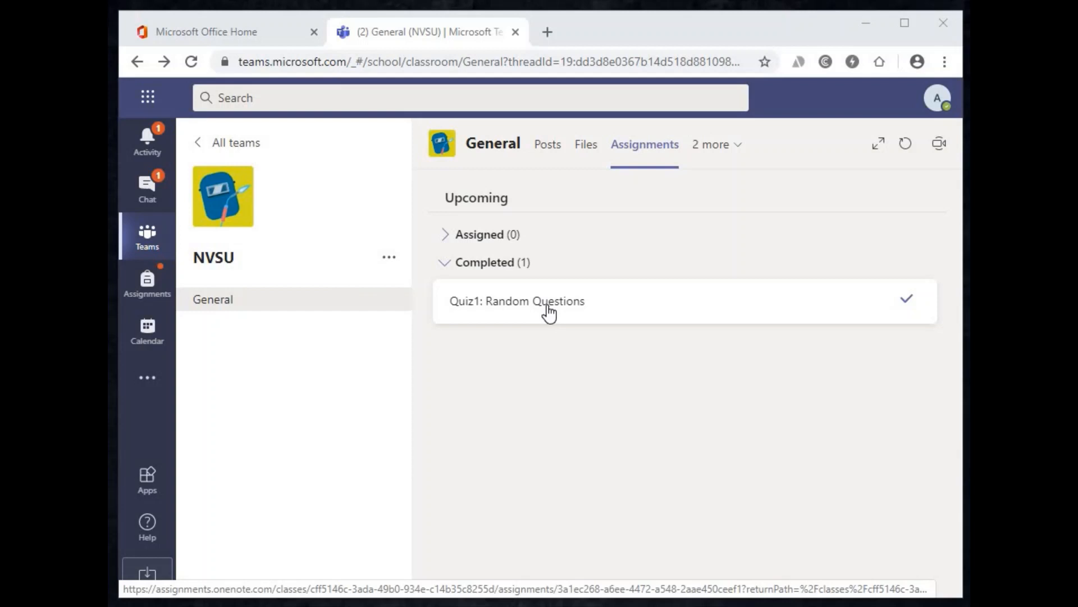
- Review the Quiz1 results graded 3/3 with marked answers, then return to Posts
click(517, 301)
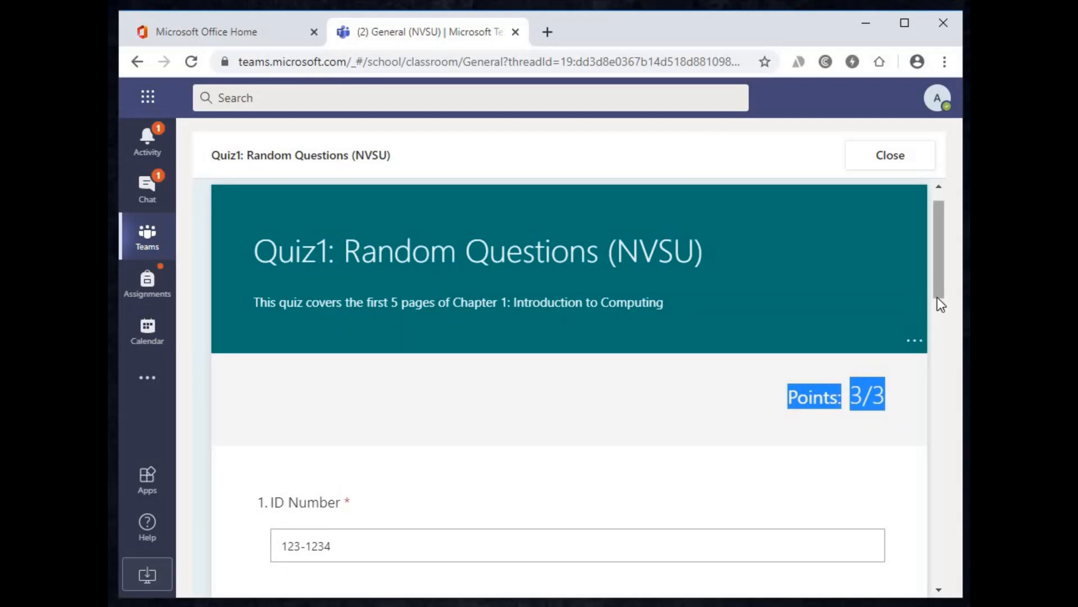
scroll(down, 3)
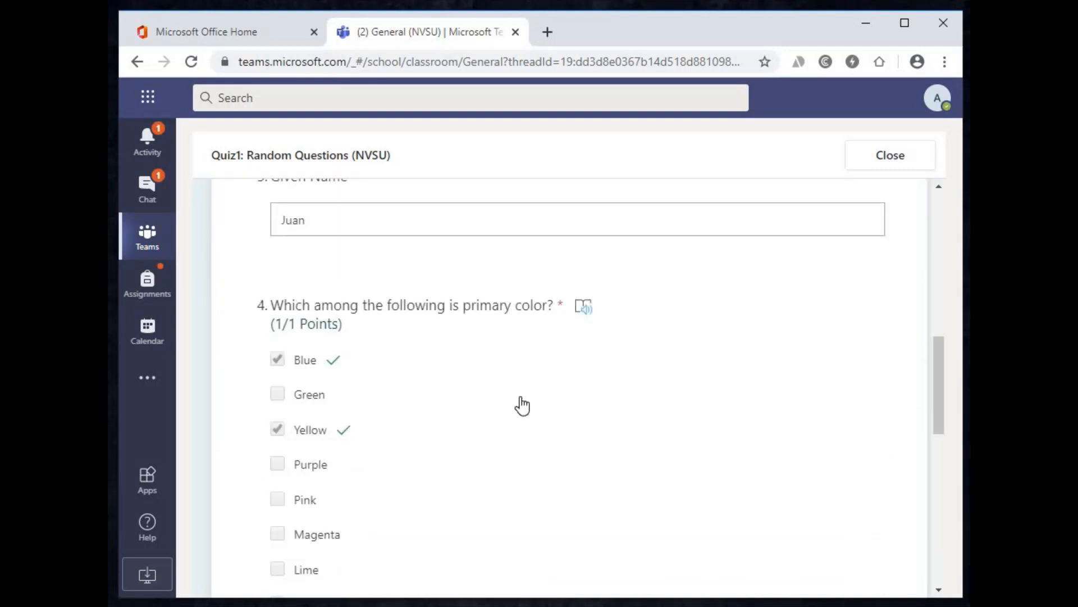
scroll(down, 3)
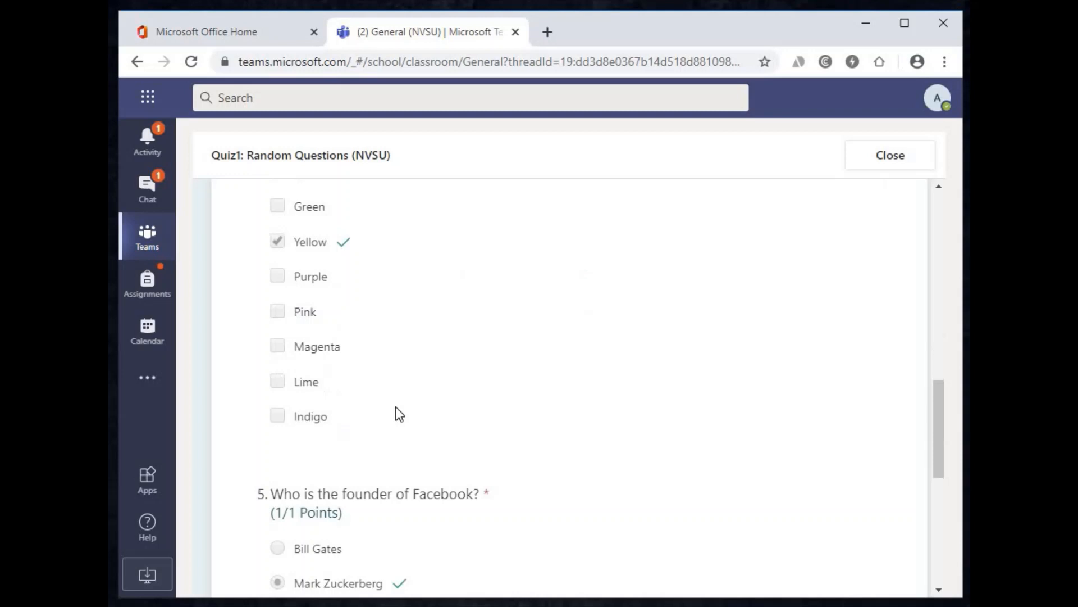
click(889, 155)
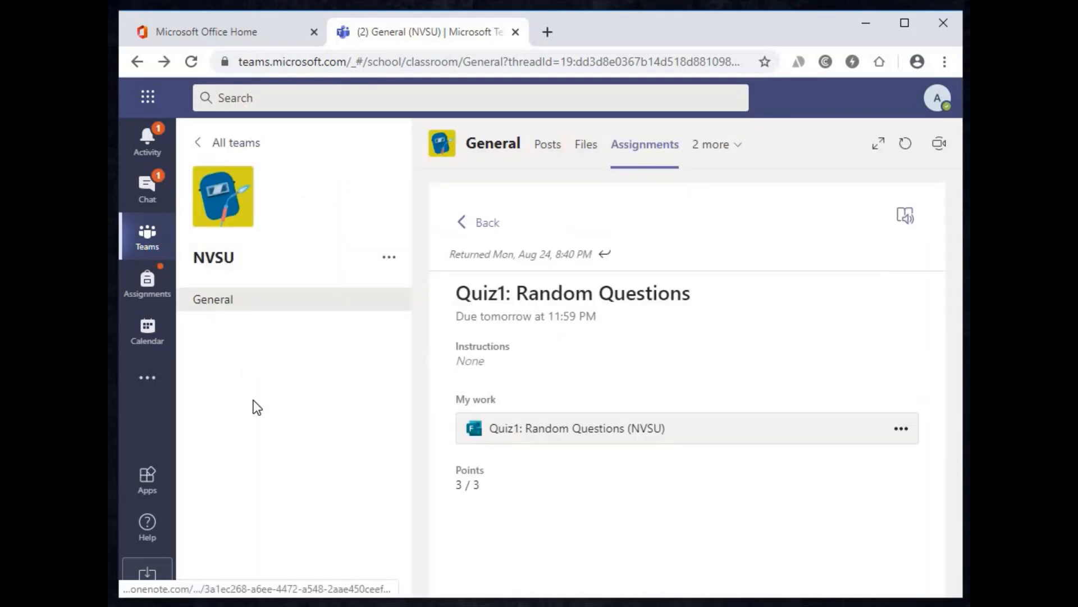
click(547, 145)
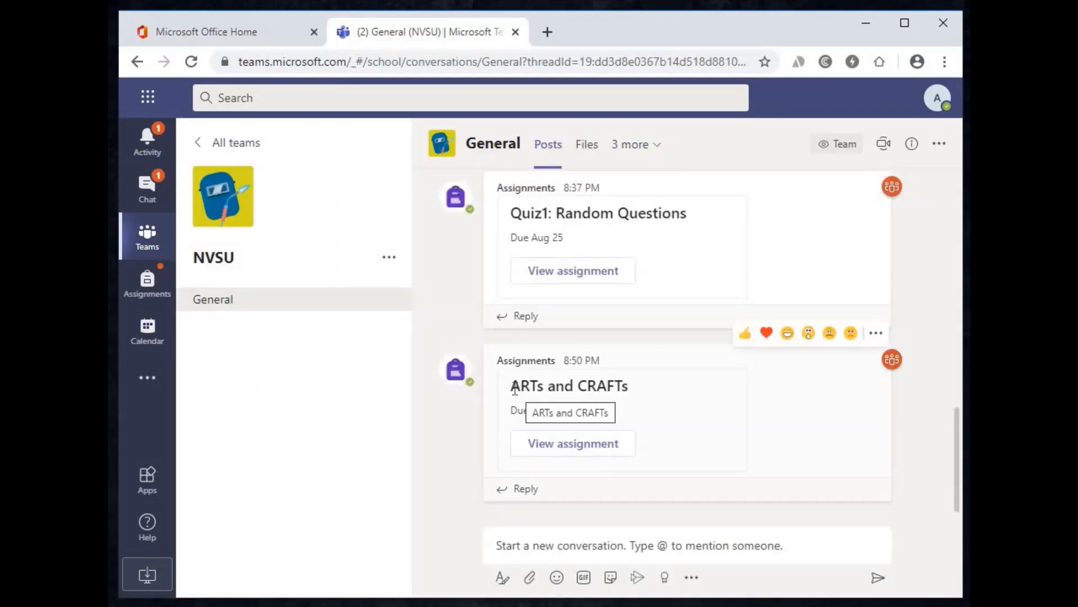
- View the ARTs and CRAFTs assignment and highlight its hat-photo upload instructions
double_click(569, 386)
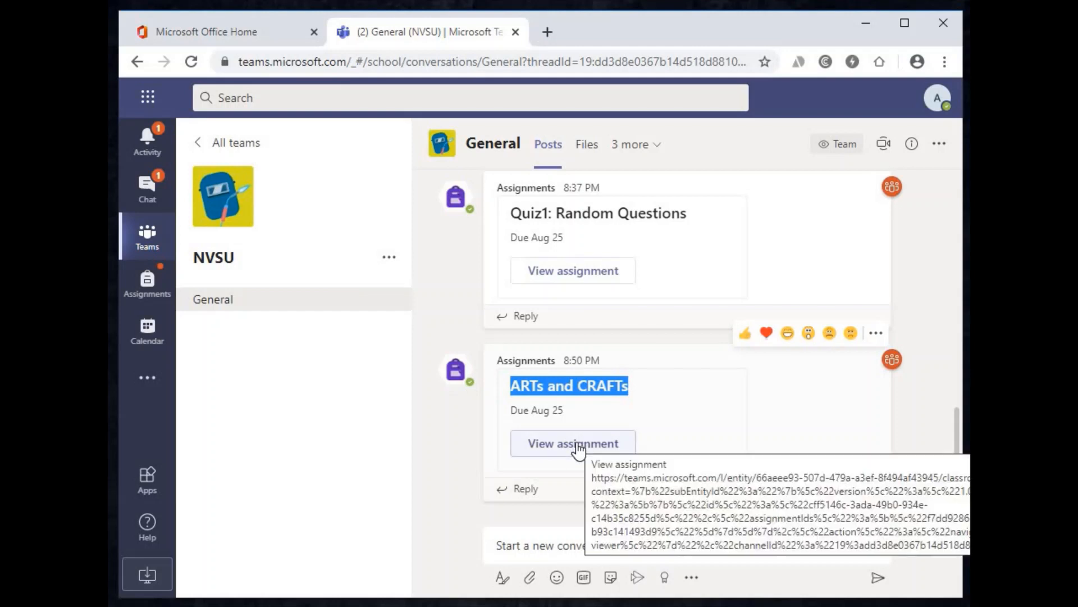
click(572, 443)
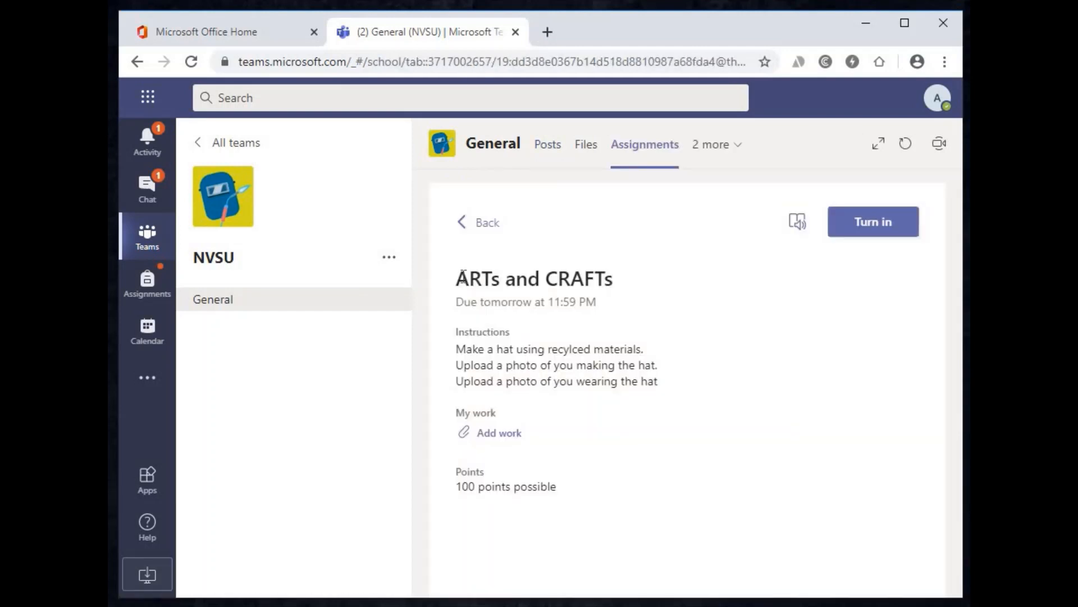
double_click(533, 278)
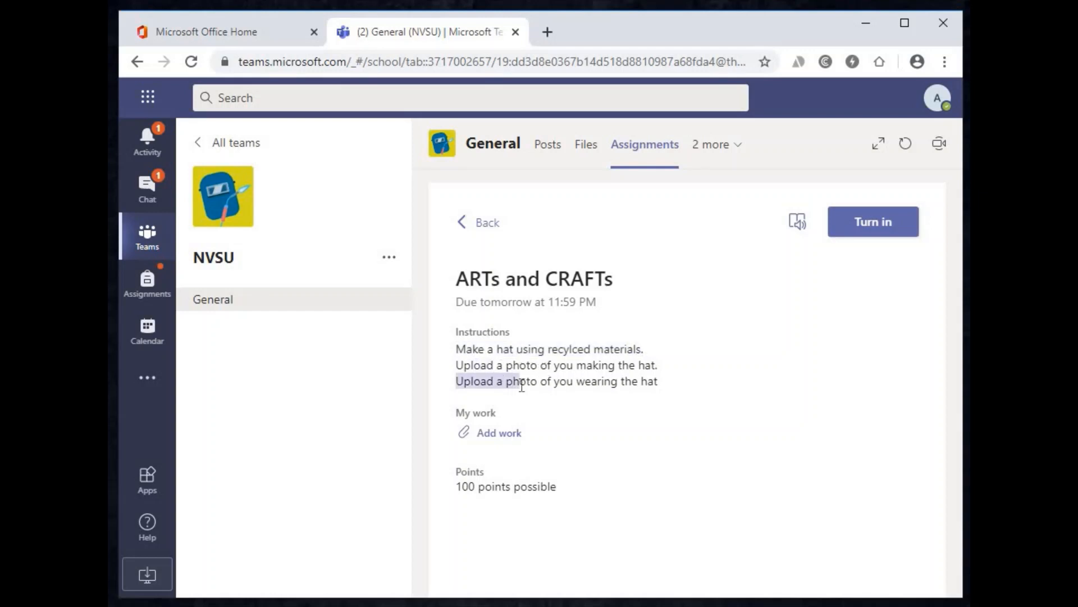
mouse_move(509, 453)
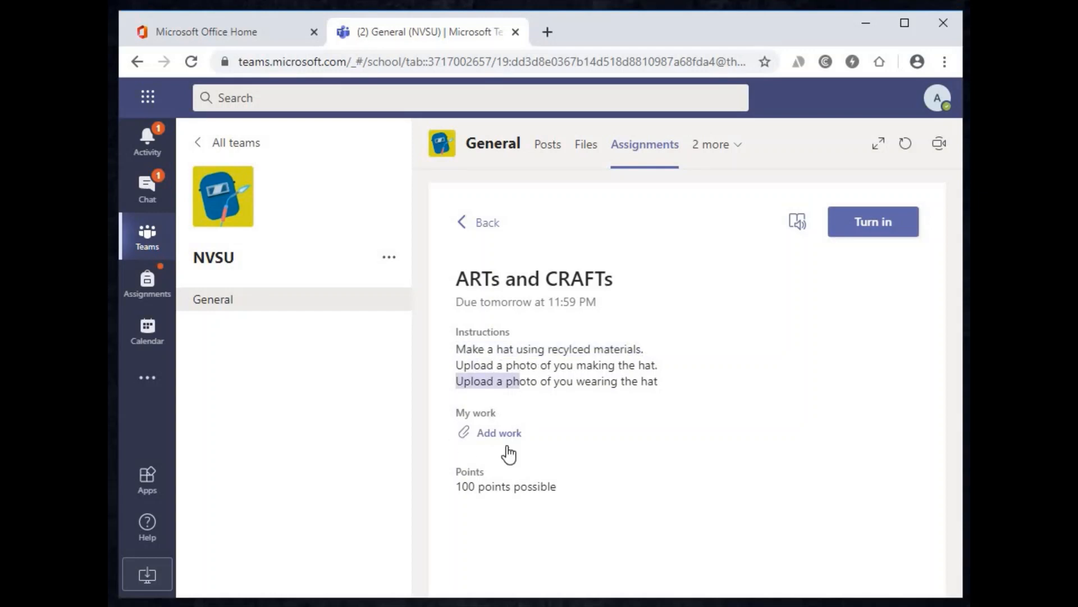
mouse_move(499, 441)
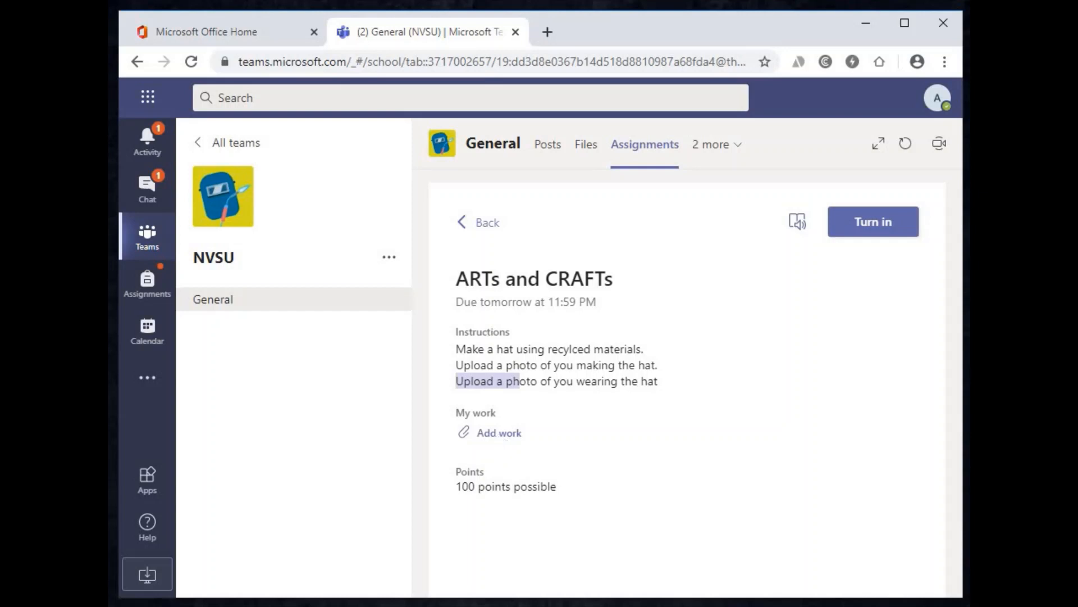
- Upload coffee-sack-castro-caps.gif and Tie-Dyed-Jute-Hats.jpg from this device as assignment work
click(499, 432)
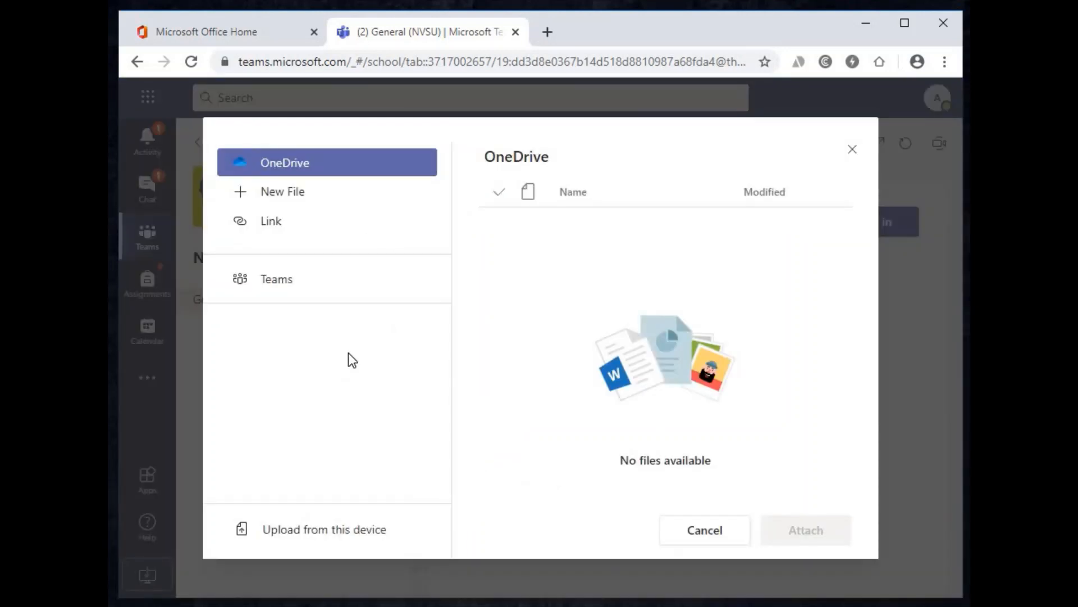
mouse_move(318, 569)
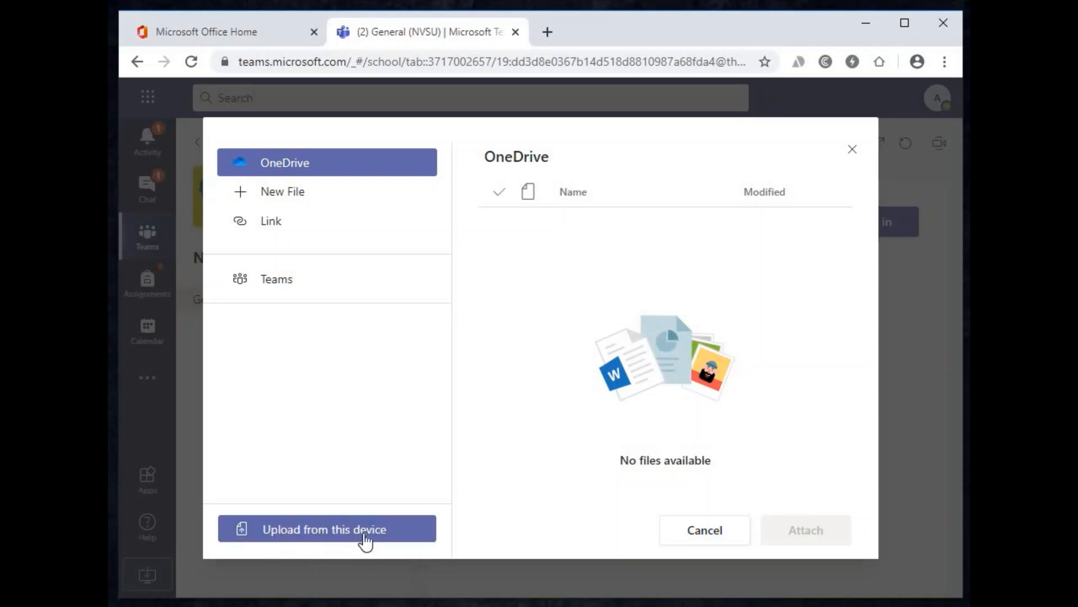
click(324, 529)
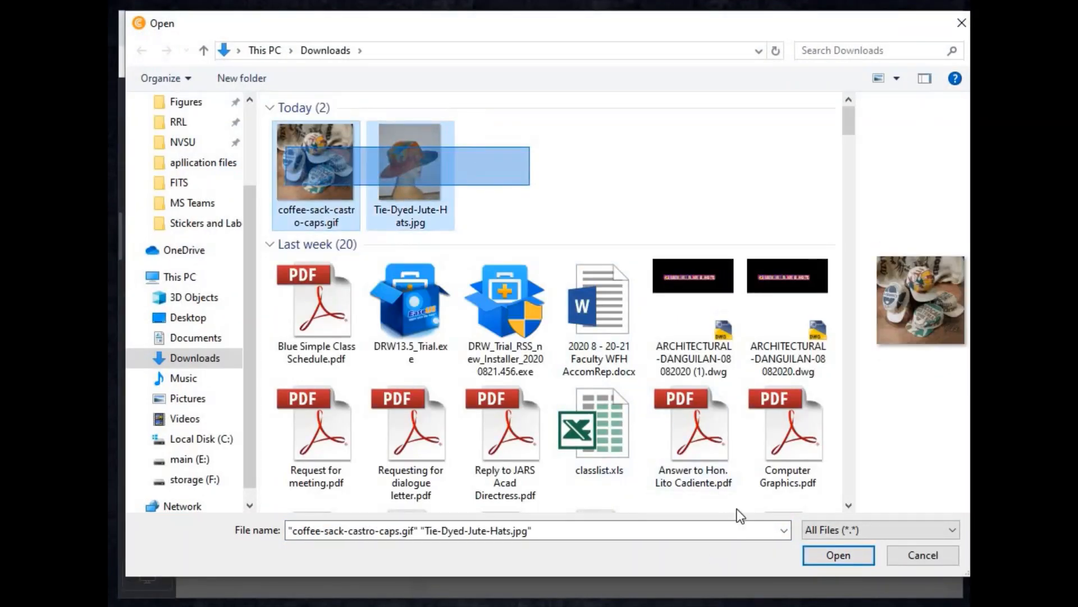
click(839, 555)
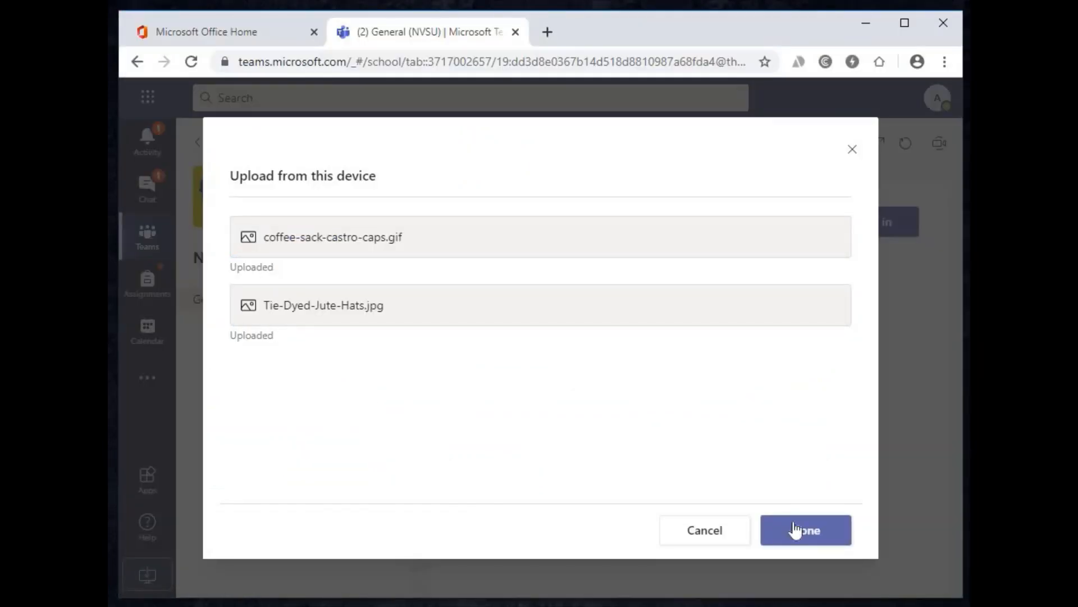
click(805, 529)
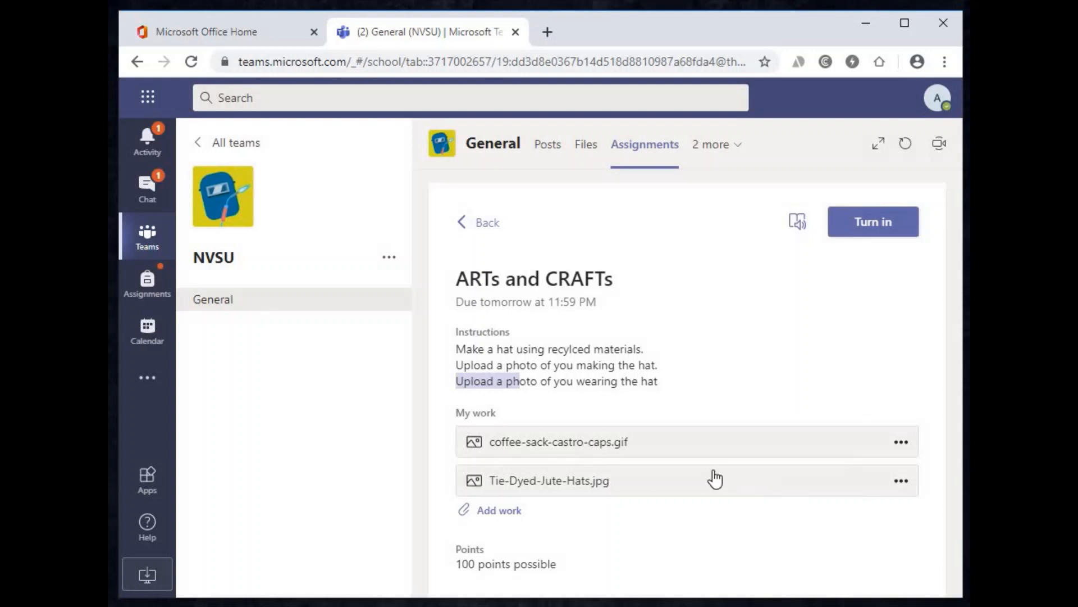
mouse_move(777, 305)
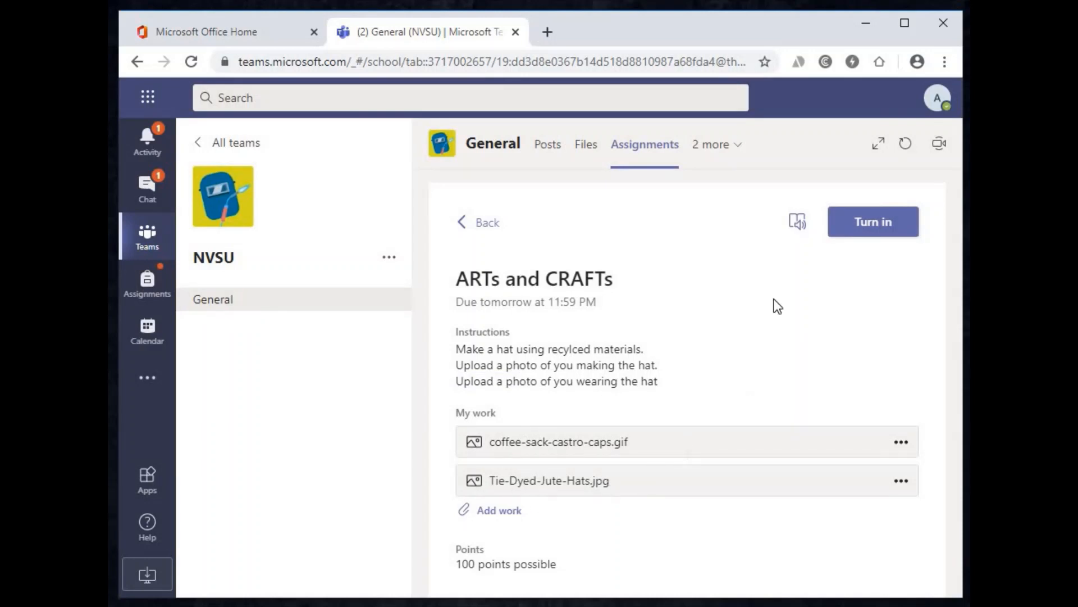
mouse_move(873, 221)
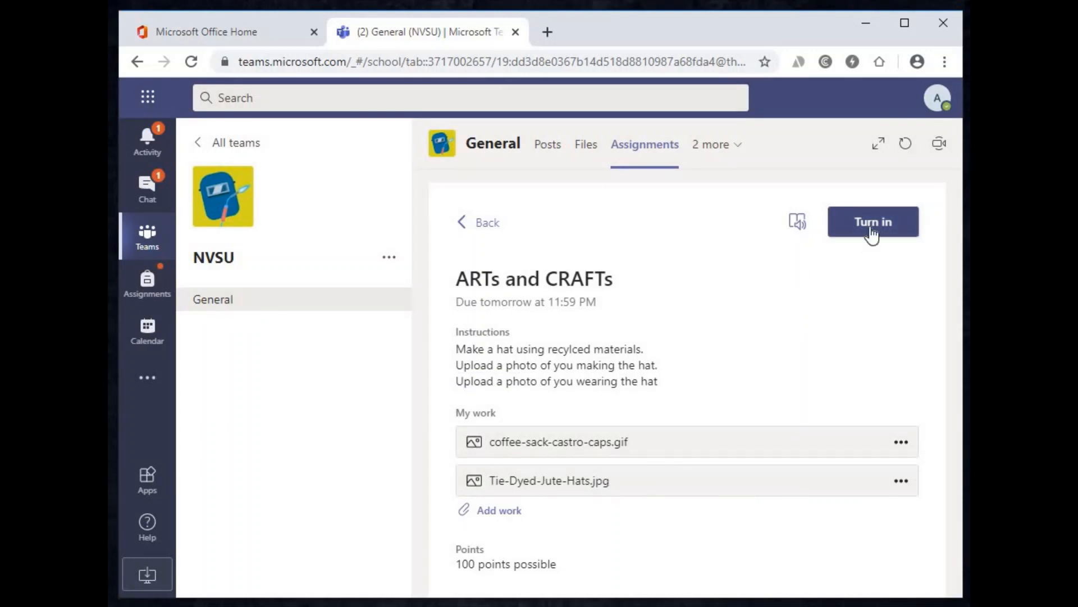
- Turn in ARTs and CRAFTs and expand Completed to show it alongside Quiz1
click(873, 221)
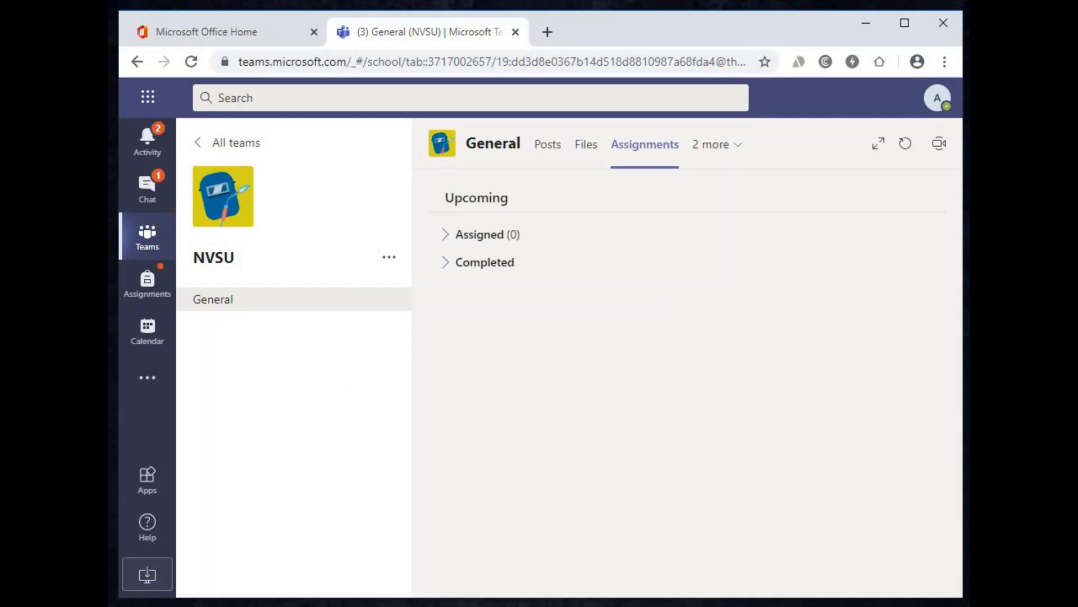
click(484, 261)
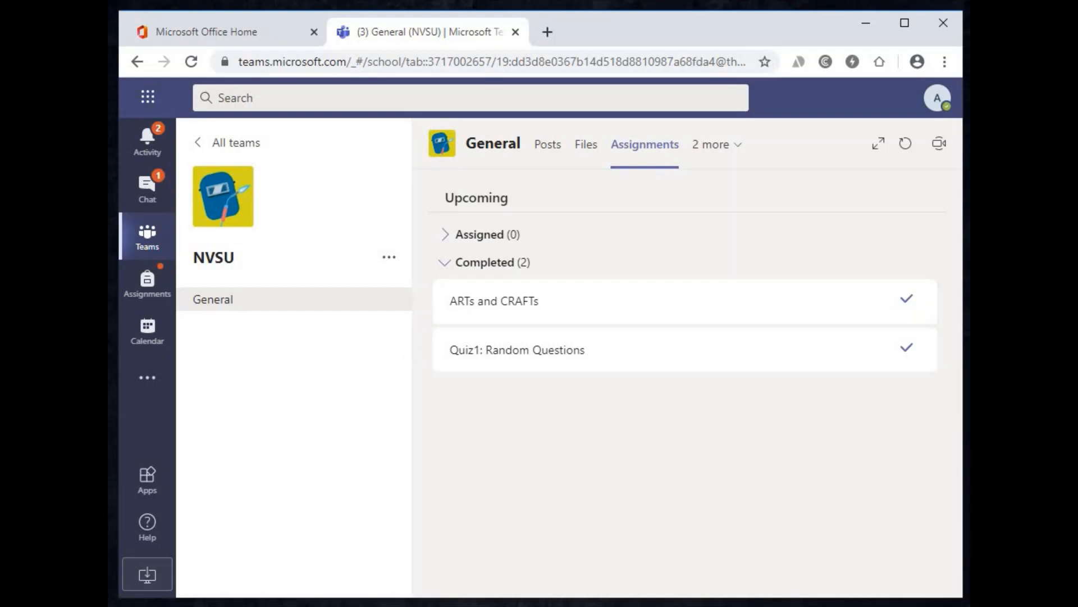
mouse_move(570, 427)
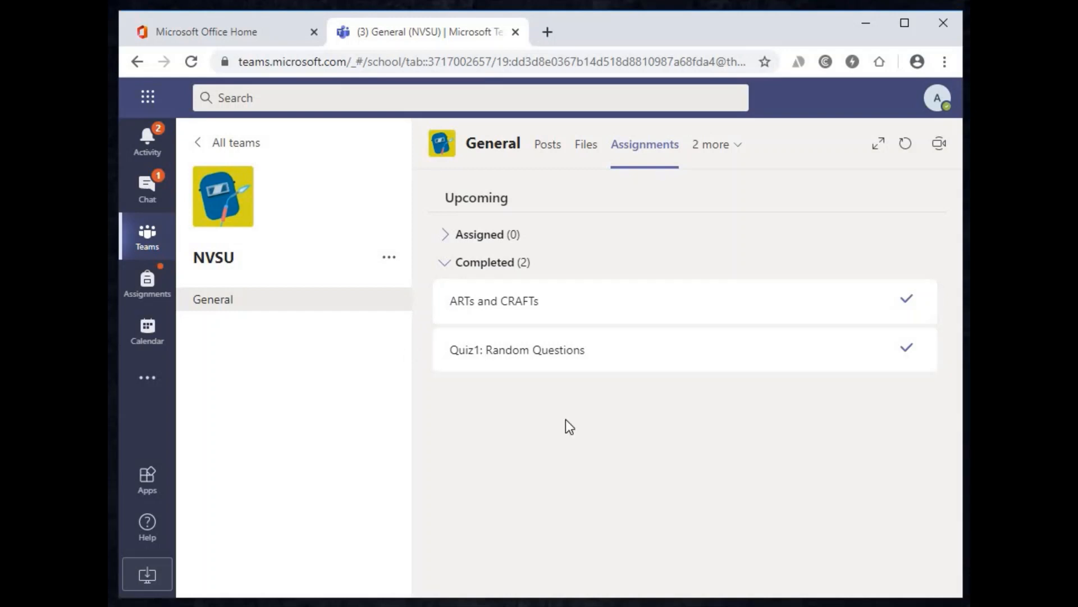
mouse_move(585, 445)
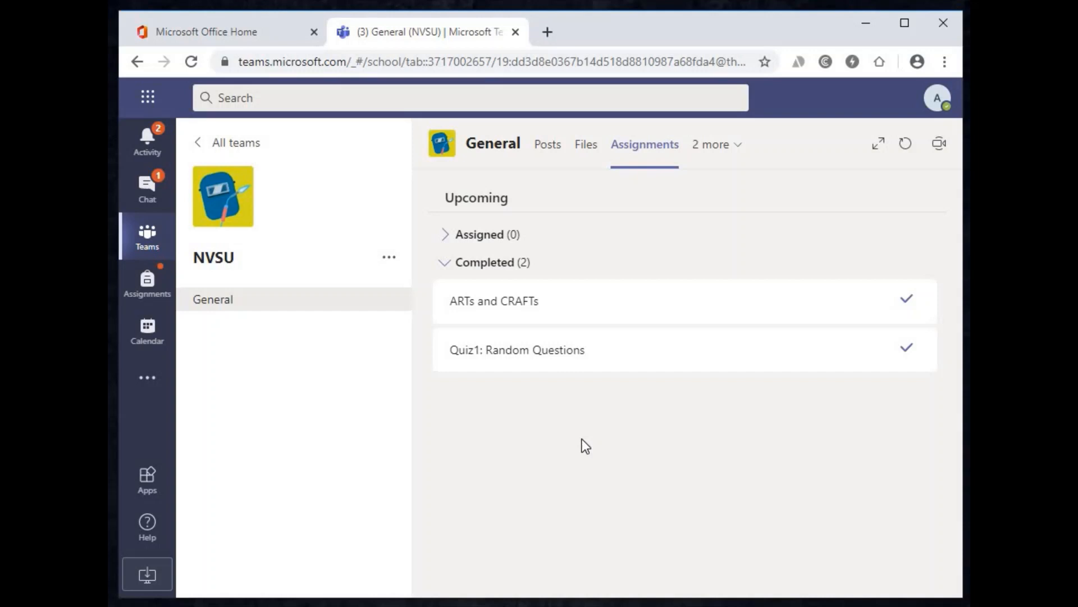
mouse_move(517, 344)
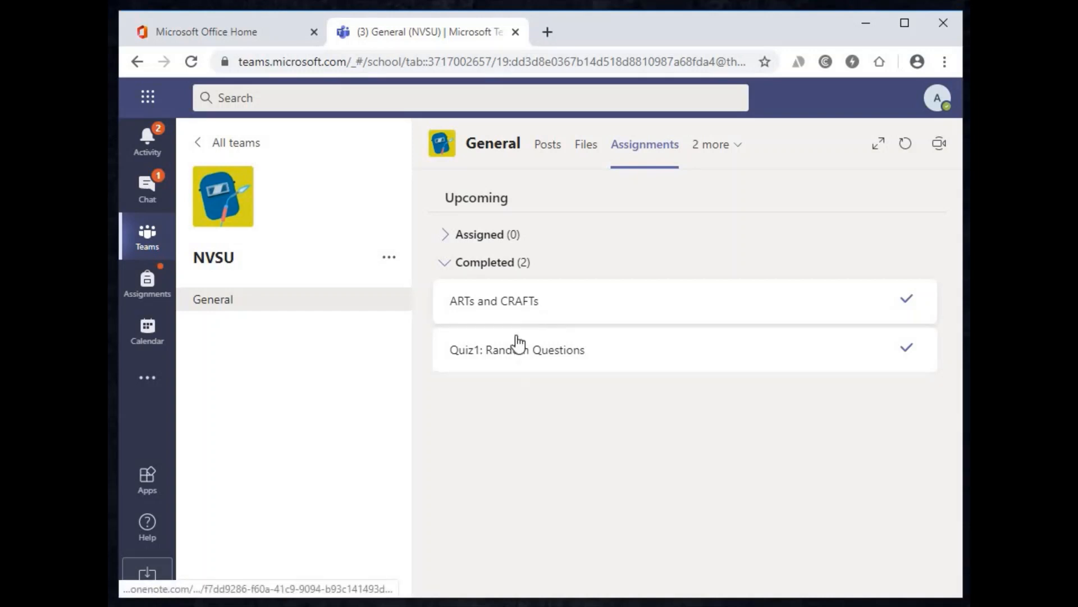
mouse_move(502, 310)
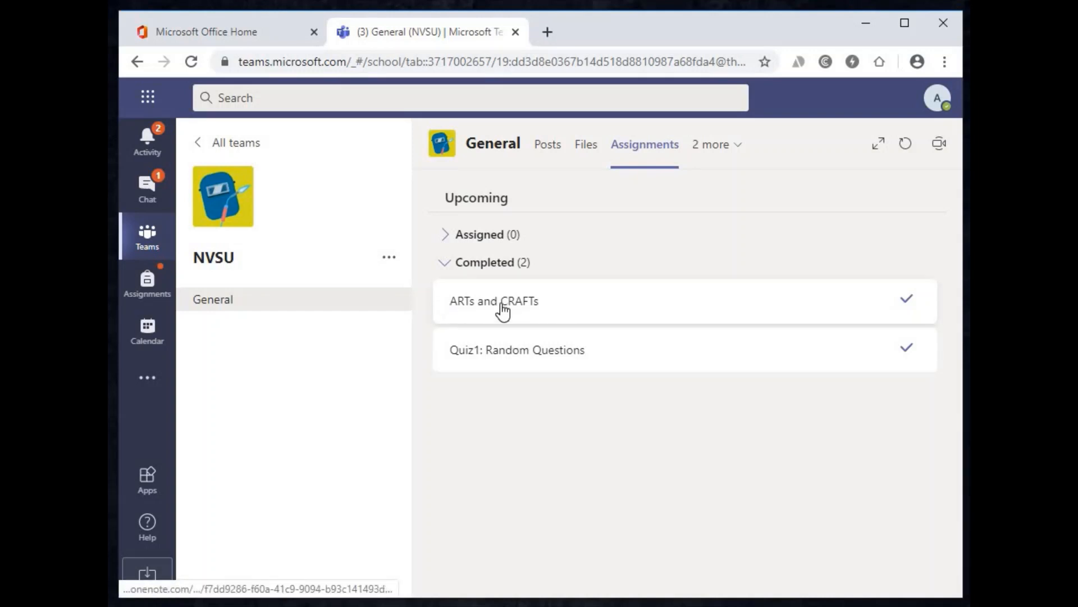
- View the ARTs and CRAFTs grade of 99/100 with Nice work feedback, then return to General posts
click(495, 301)
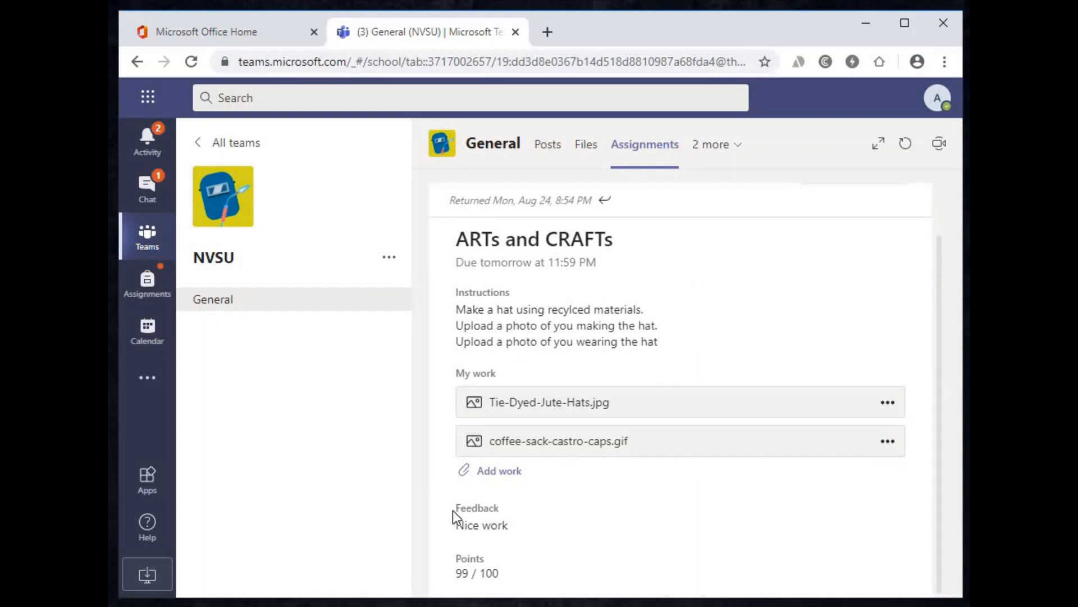
mouse_move(592, 540)
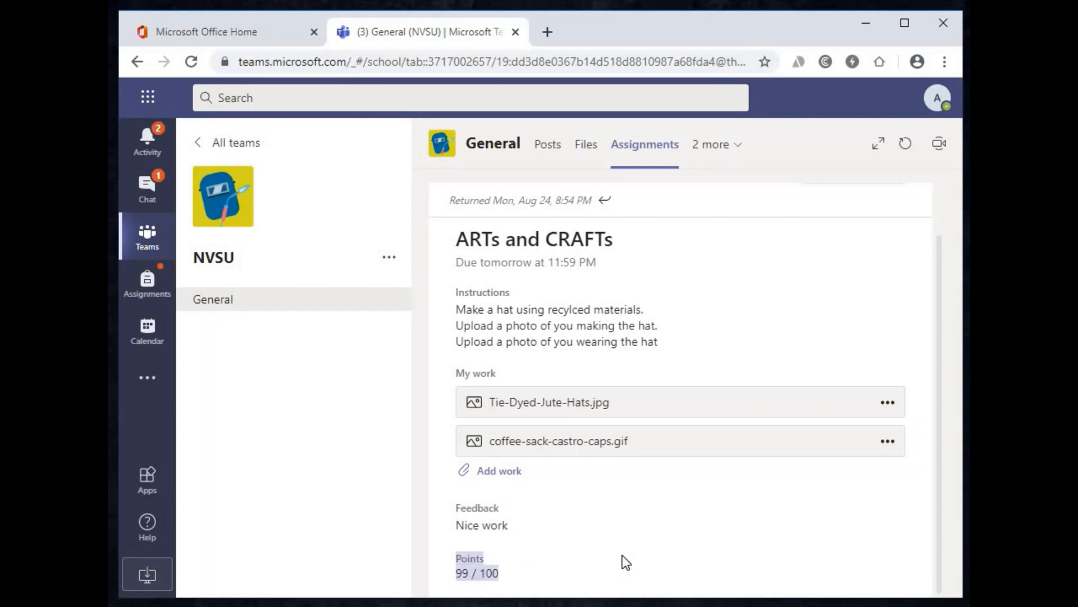
mouse_move(427, 406)
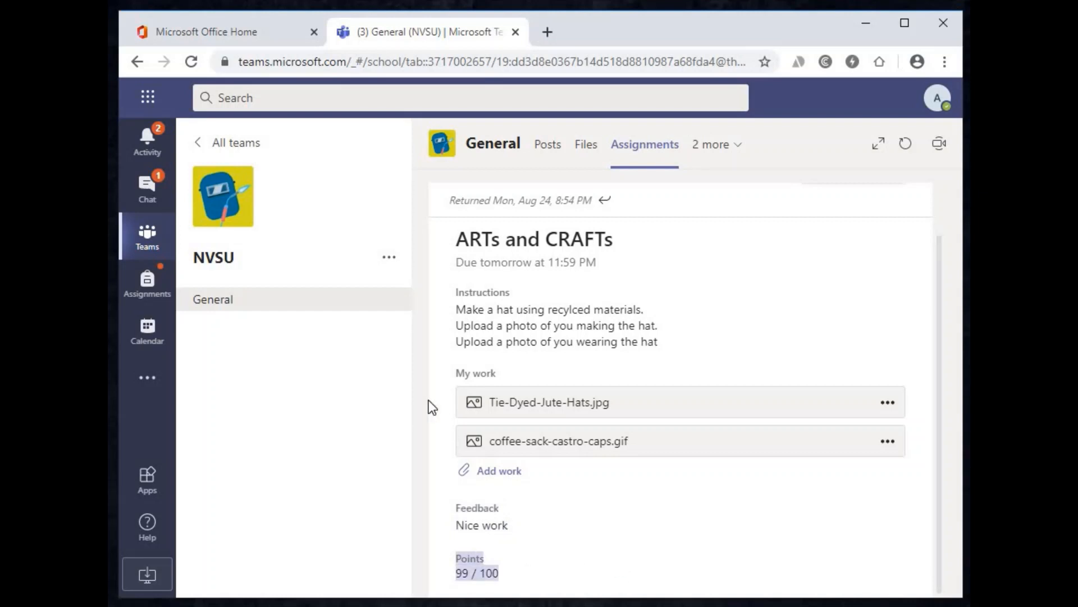
click(547, 144)
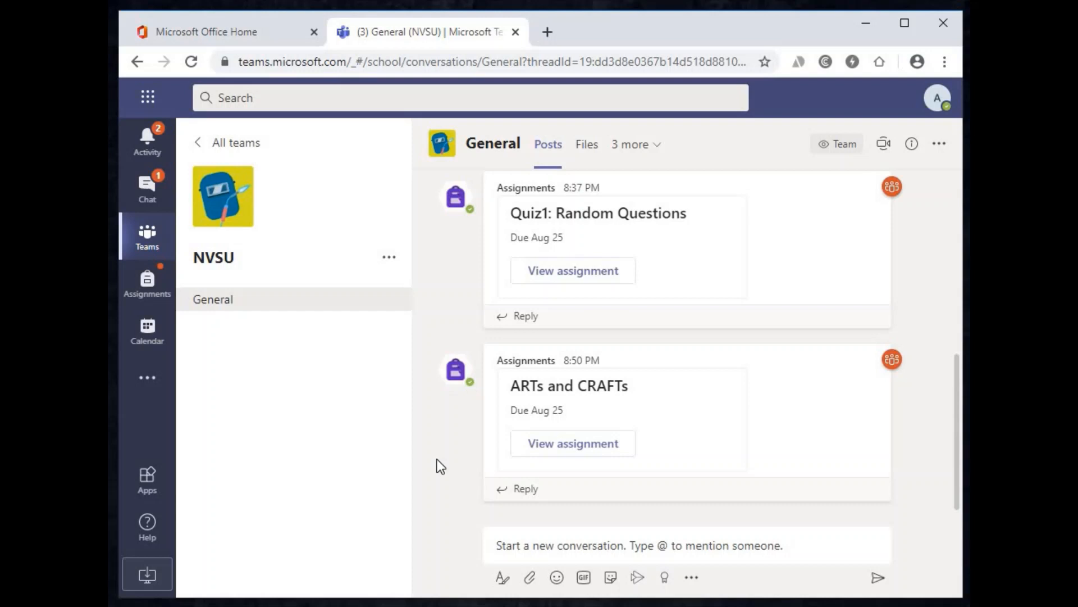